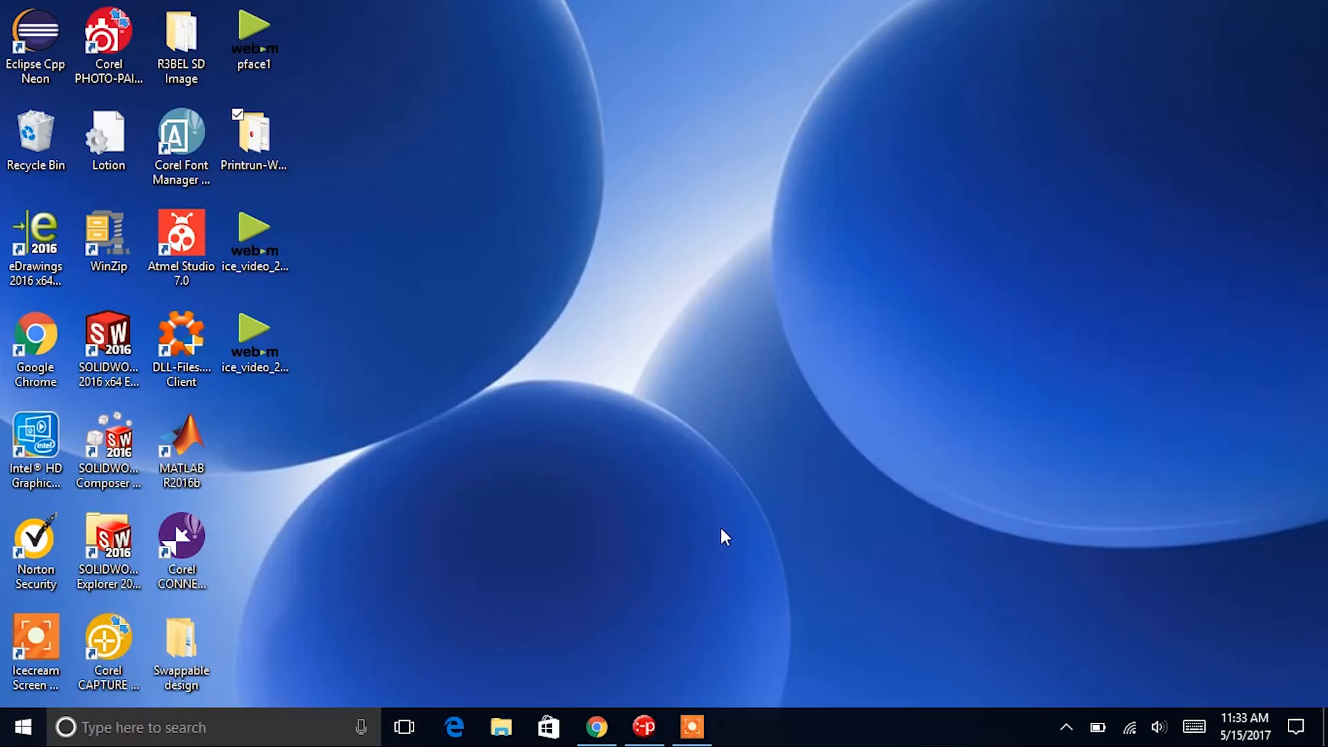
Step: Open the Printrun-Win-Slic3r-03Feb2015 folder from the desktop in File Explorer
double_click(253, 138)
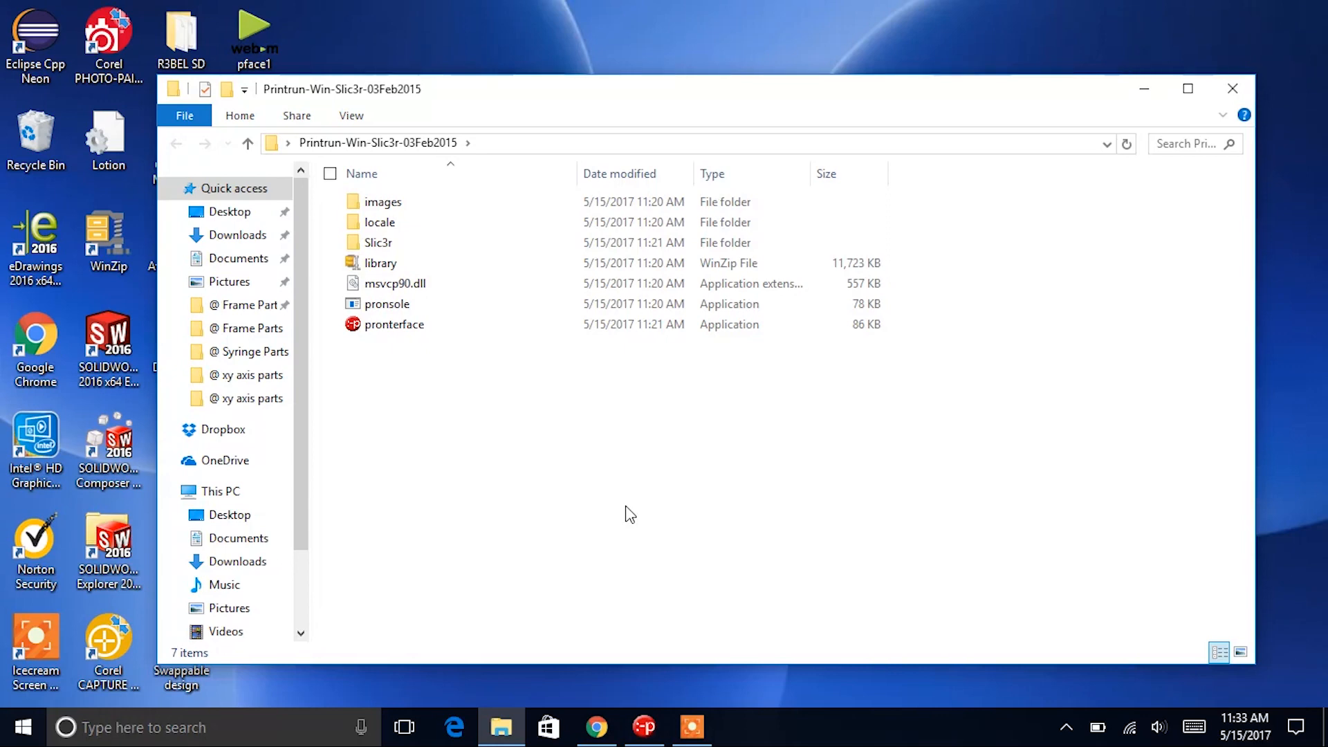
Step: Launch pronterface.exe and choose COM4 as the printer port at 115200 baud
click(395, 324)
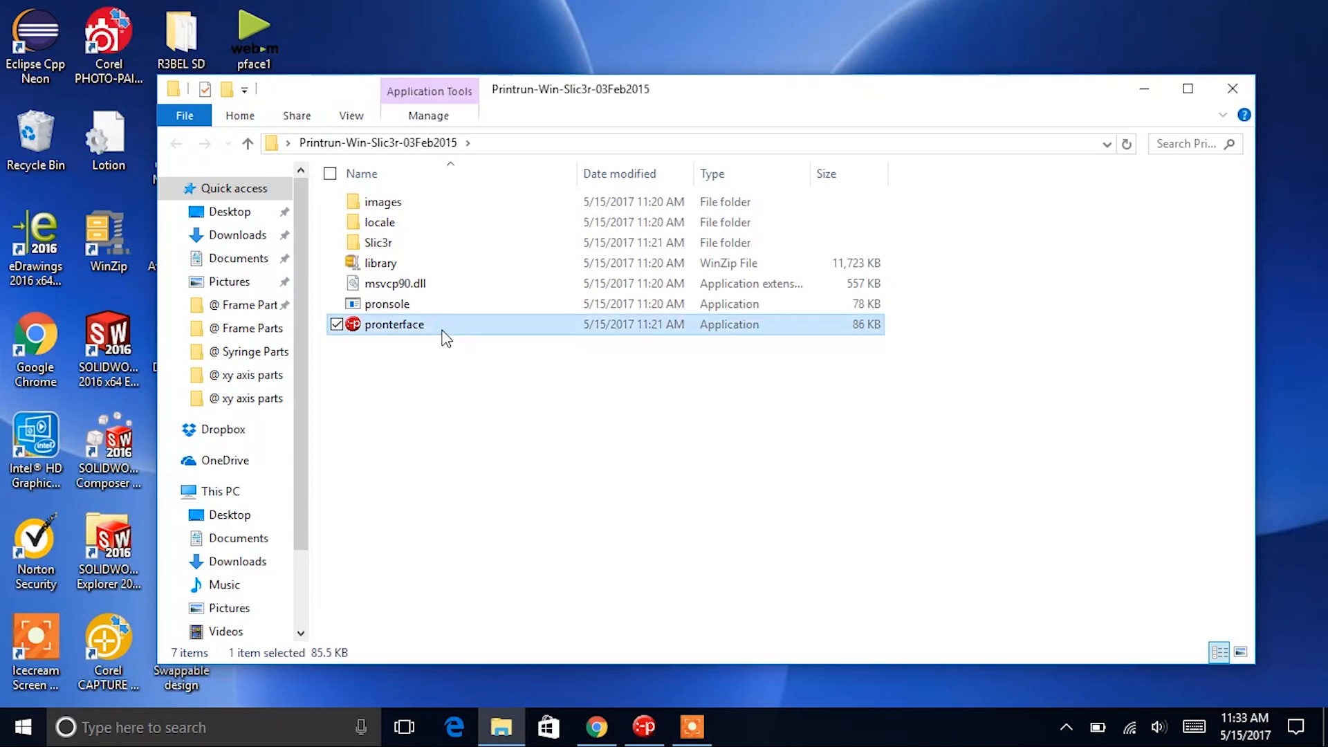
double_click(394, 324)
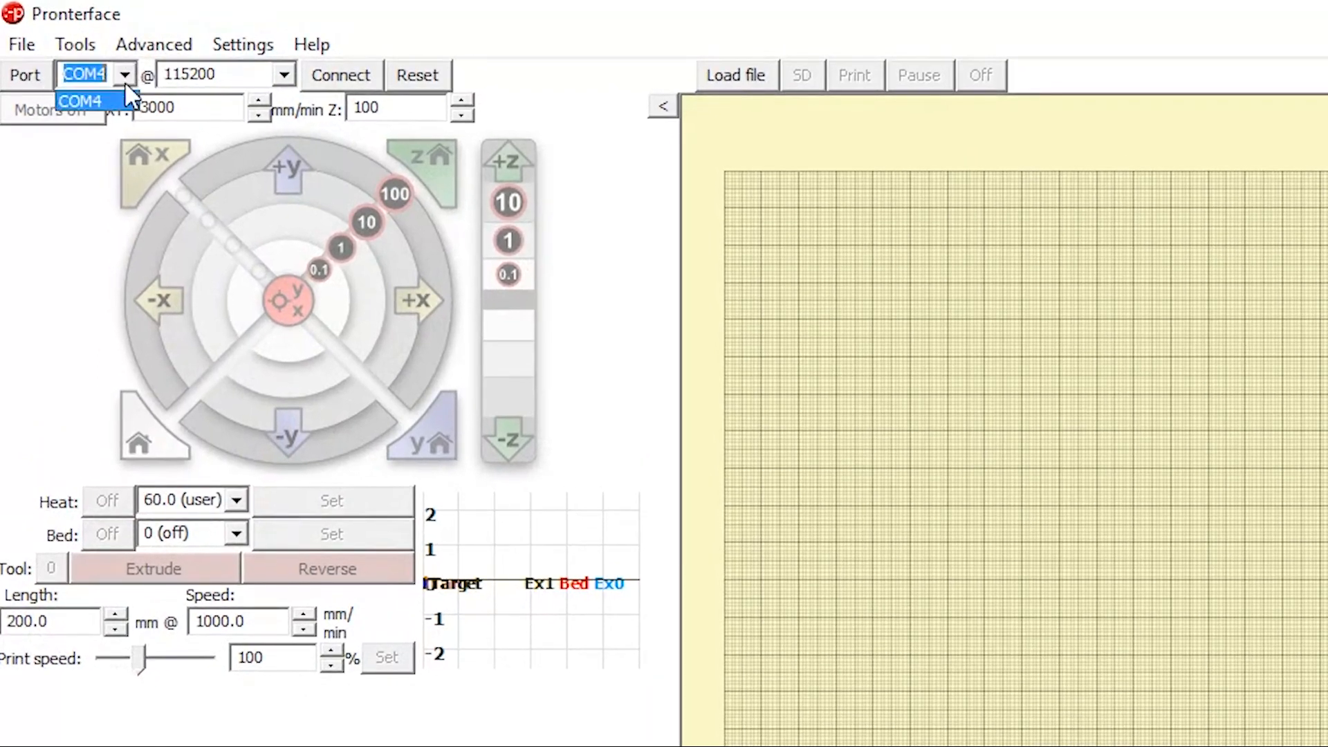
click(79, 101)
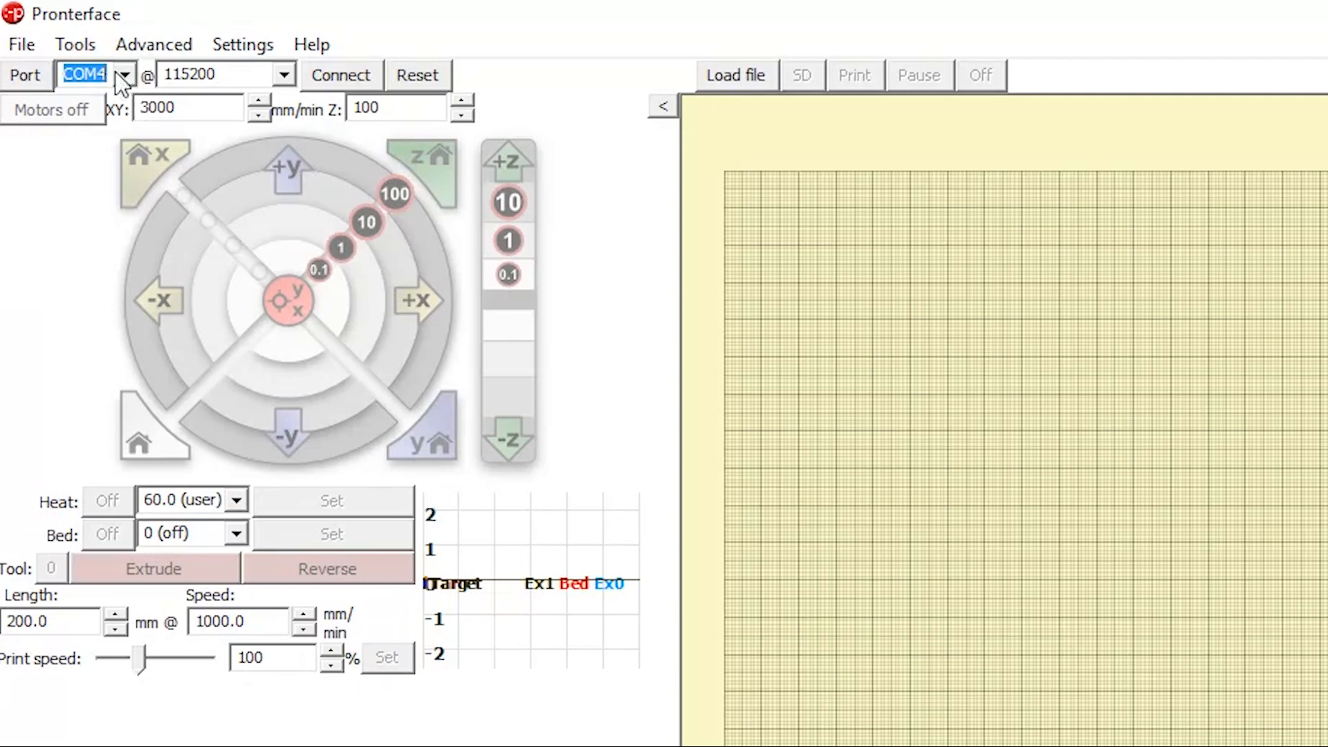
mouse_move(128, 188)
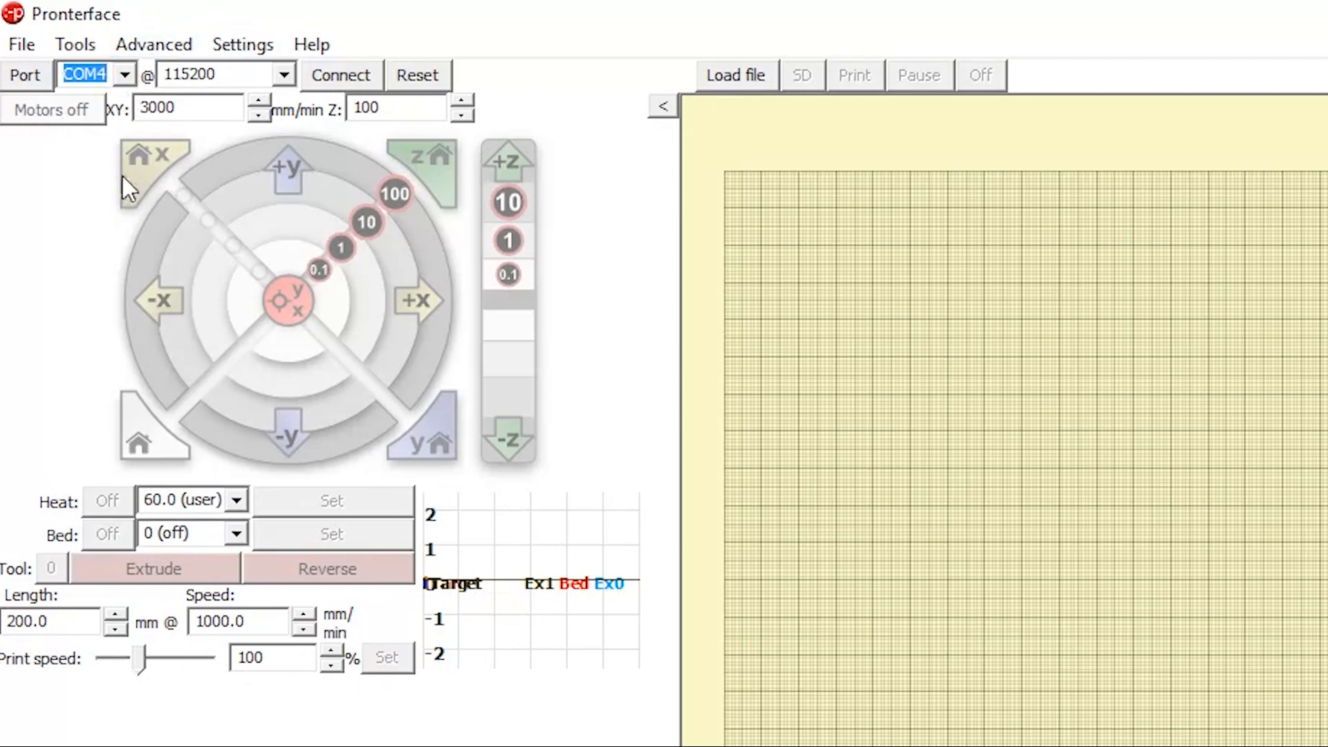
mouse_move(285, 398)
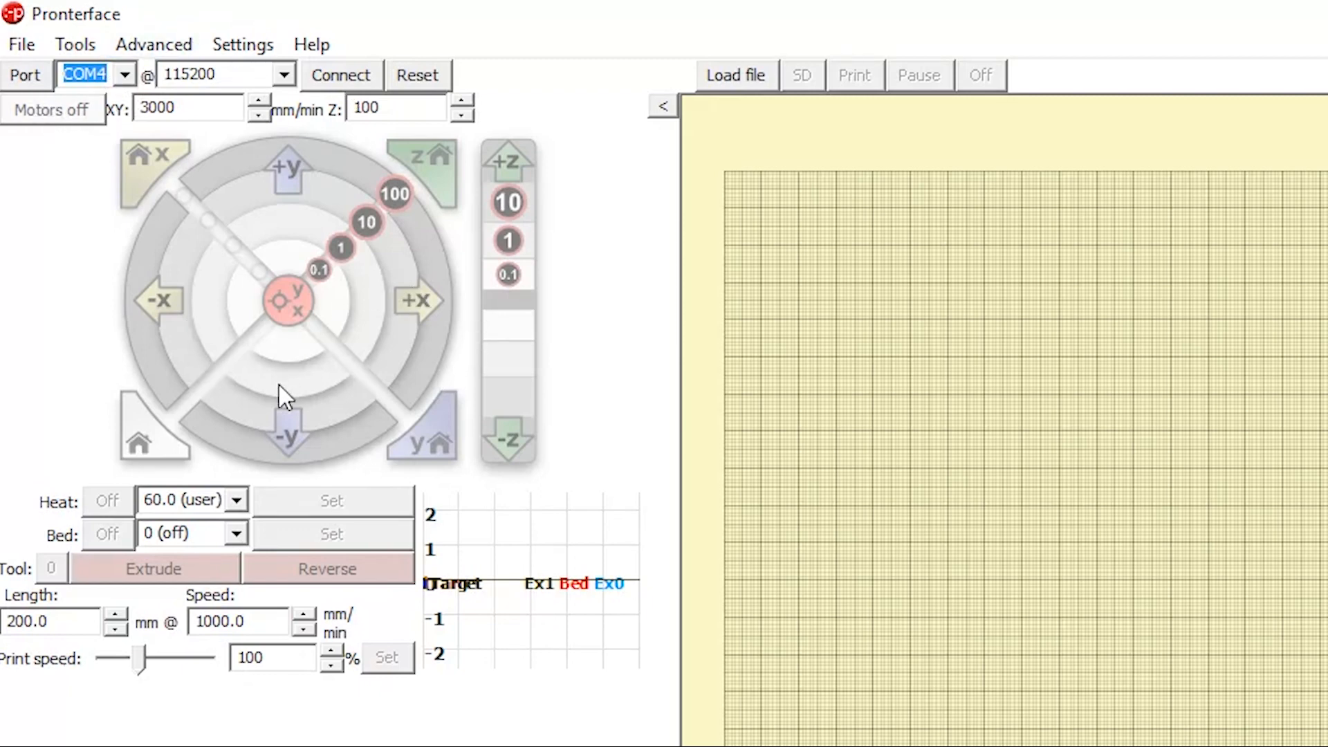
mouse_move(395, 480)
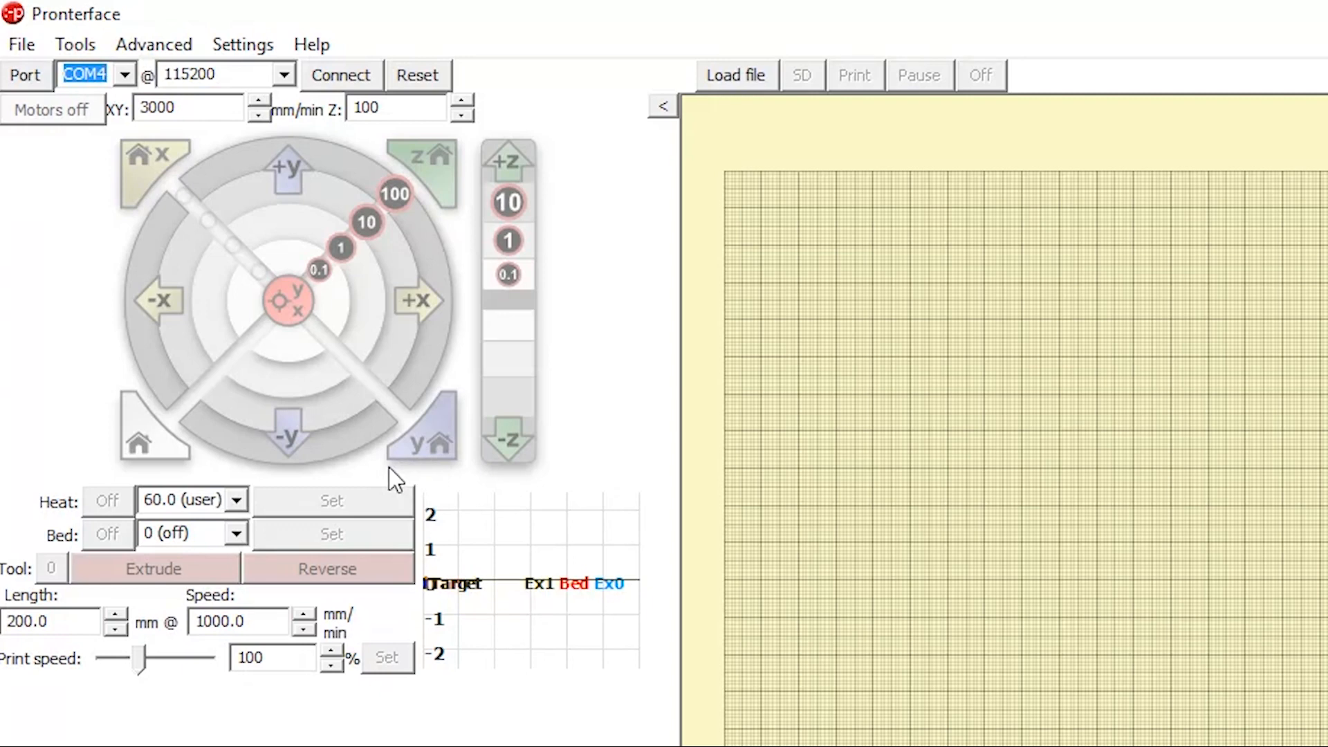
mouse_move(349, 311)
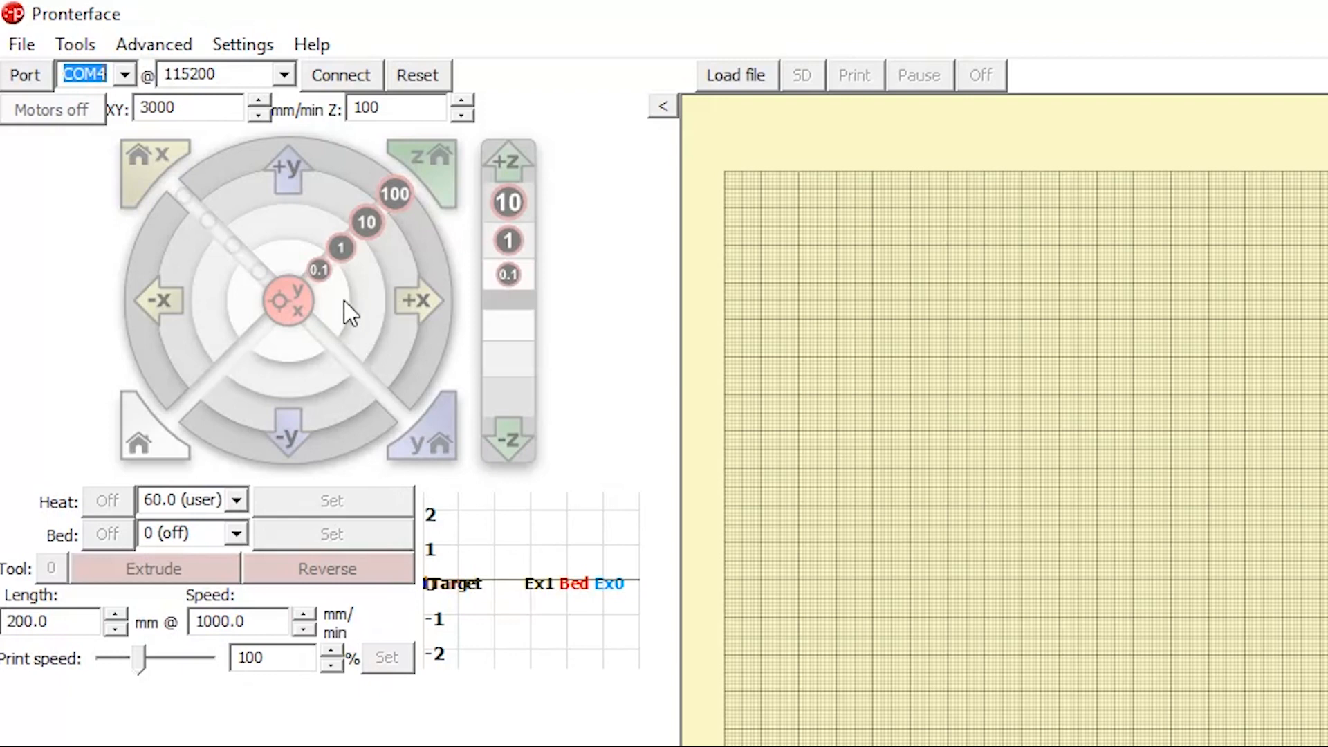
mouse_move(286, 191)
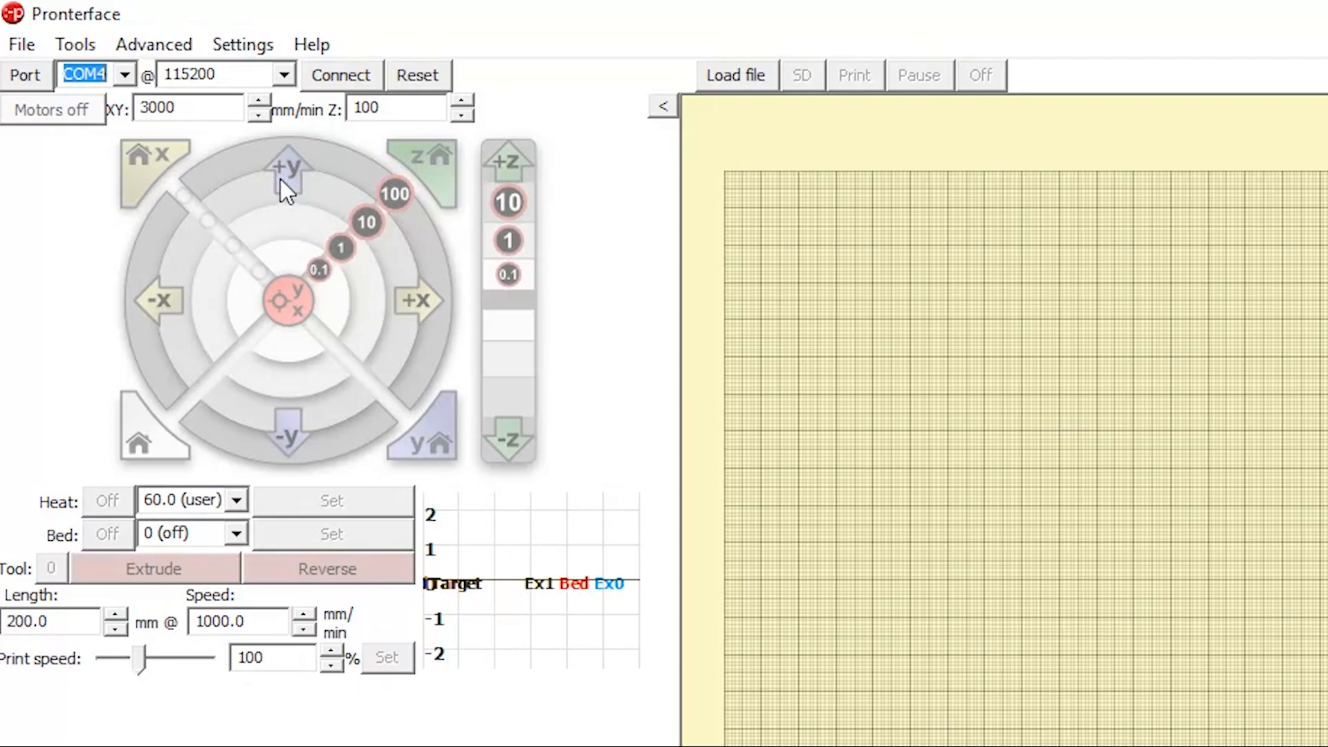
mouse_move(356, 307)
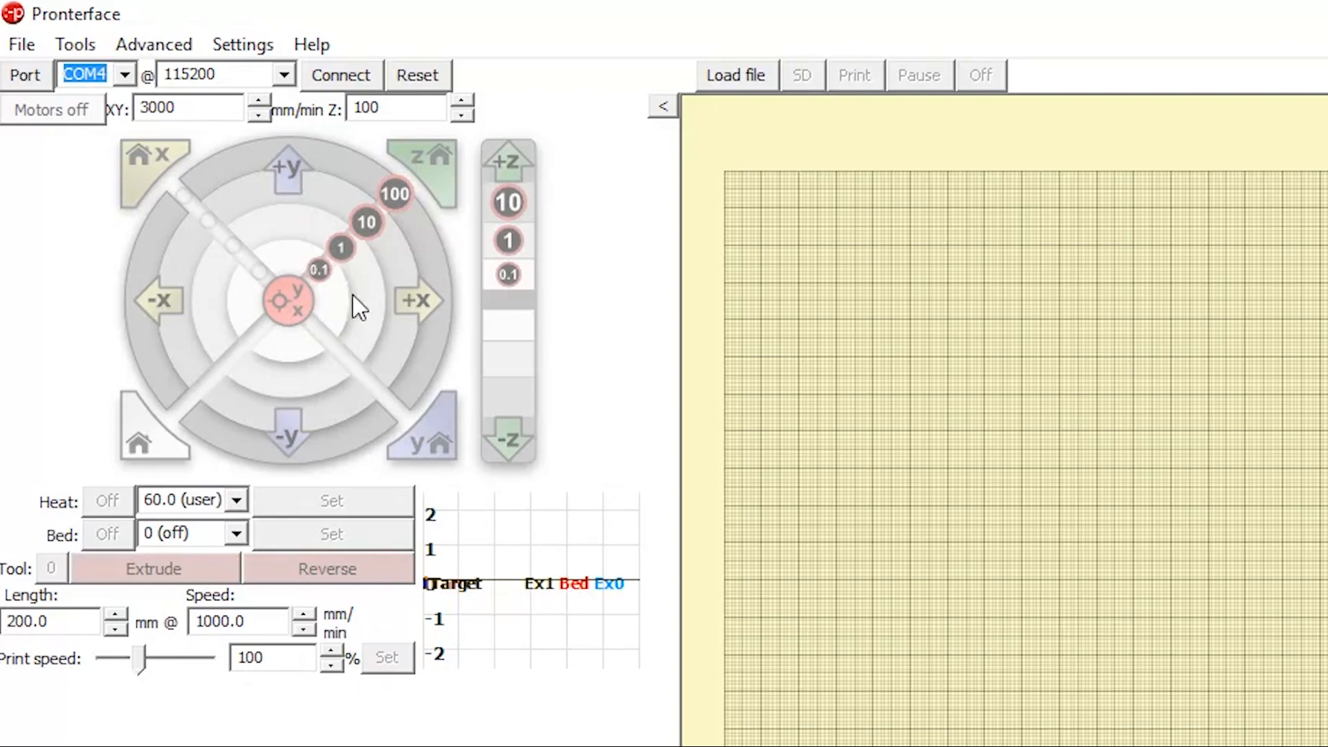
mouse_move(427, 267)
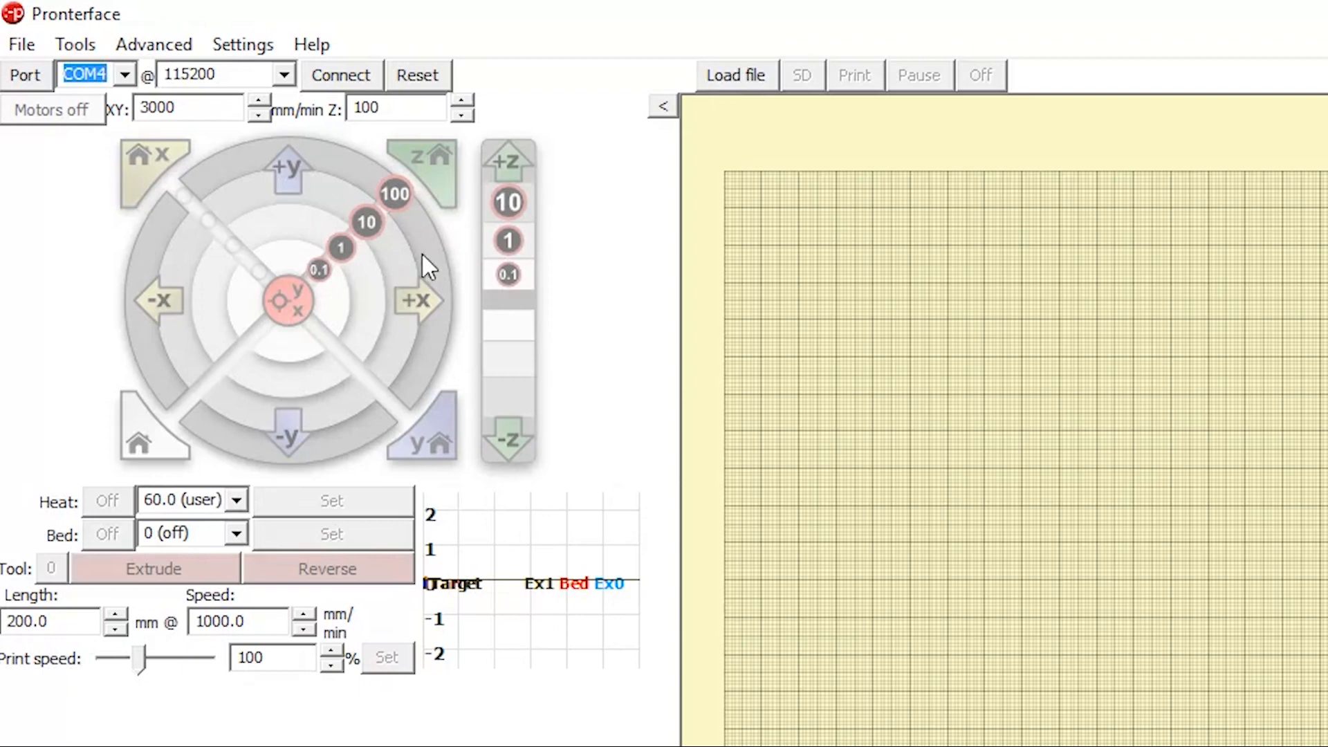
mouse_move(538, 318)
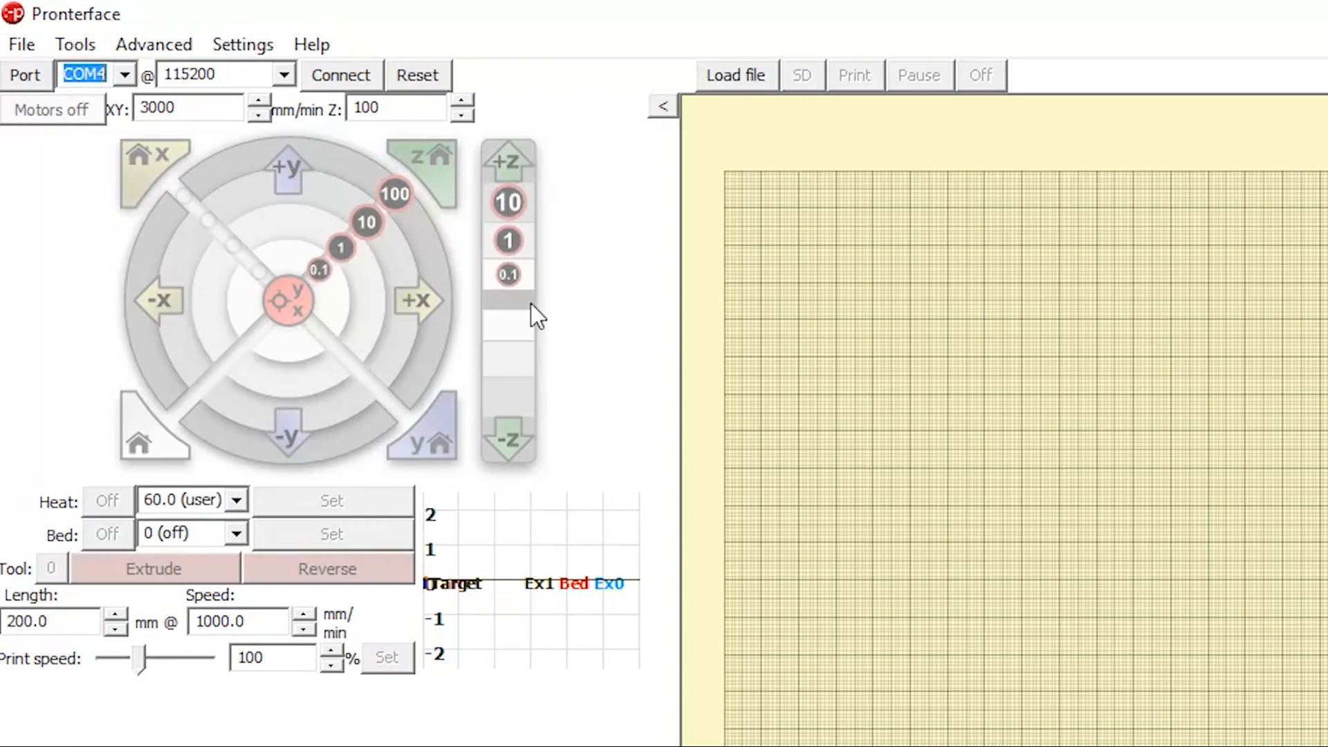
mouse_move(591, 311)
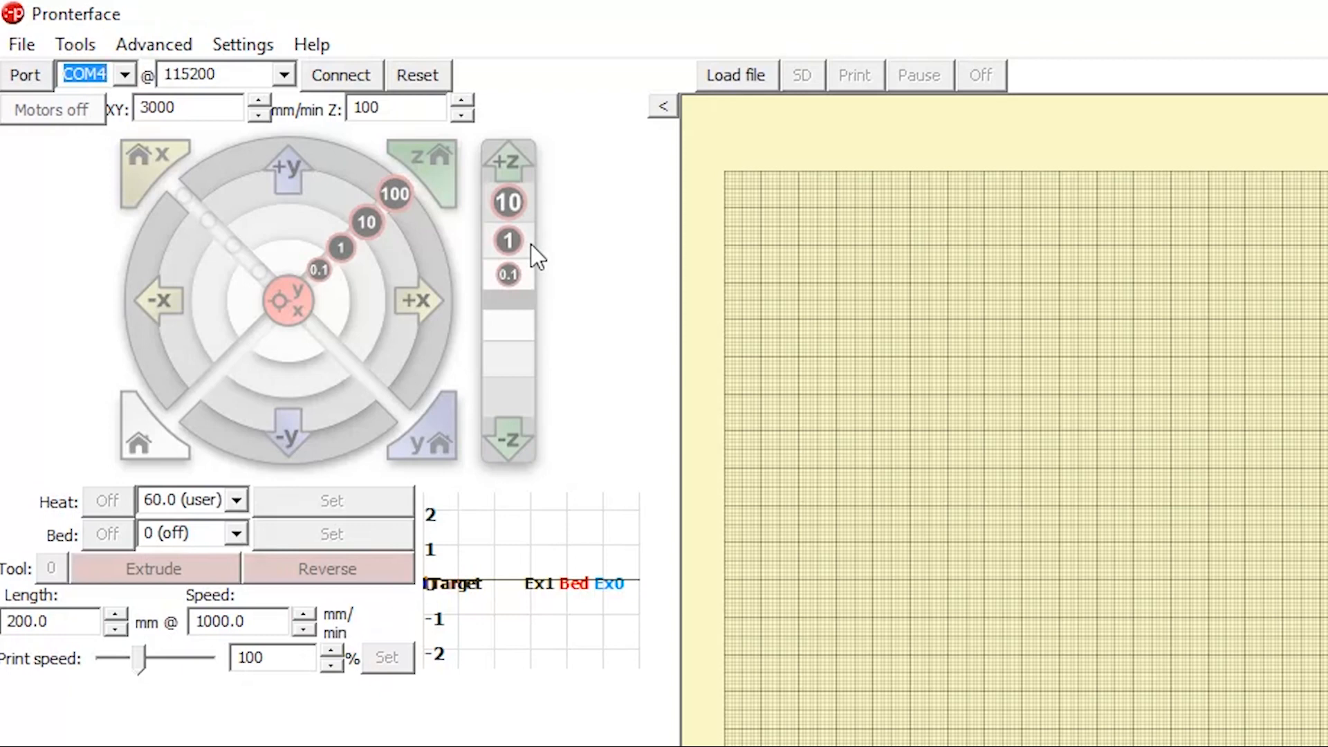
mouse_move(541, 345)
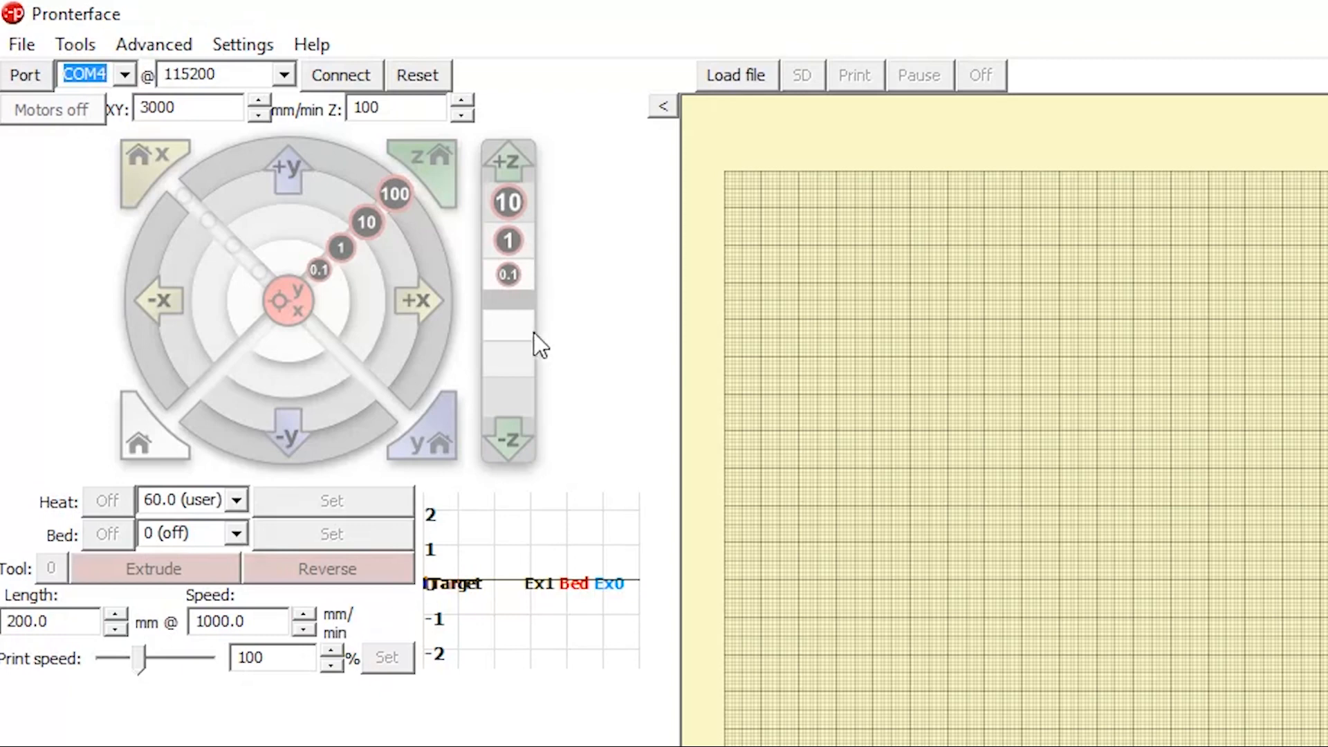
mouse_move(552, 371)
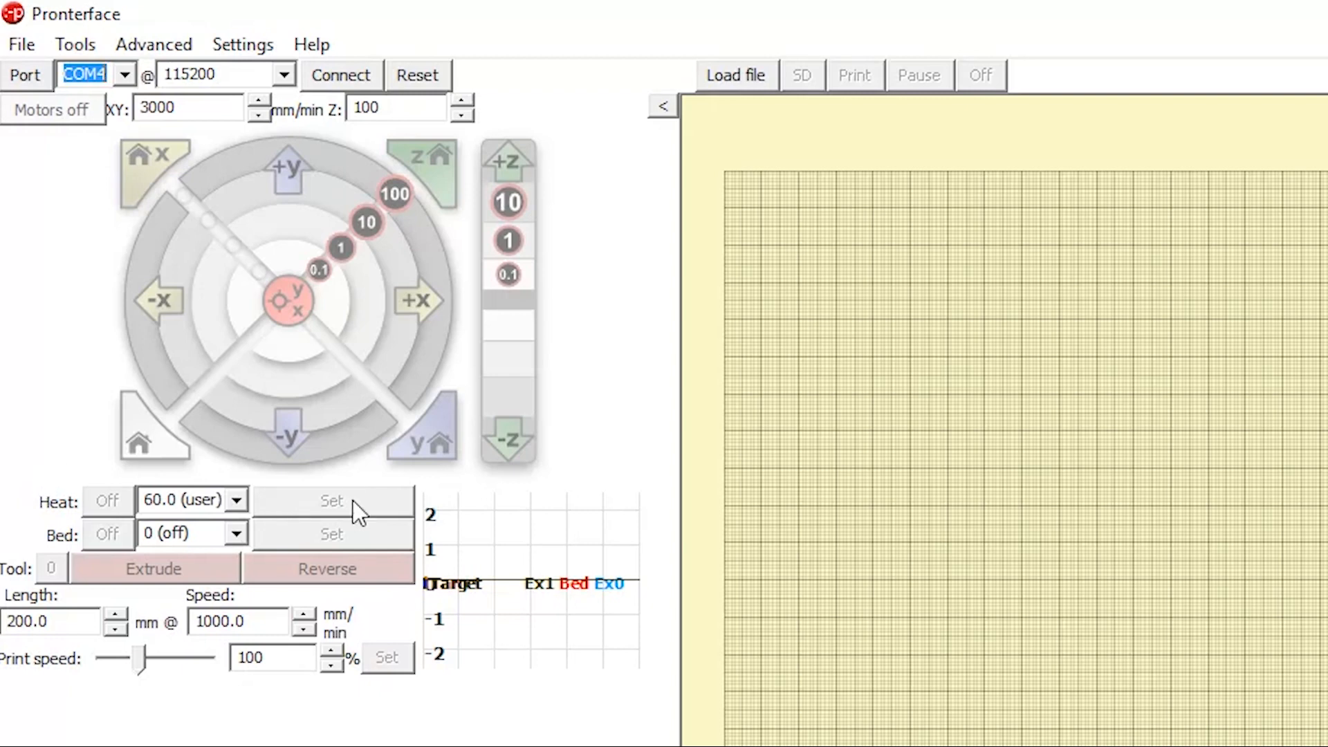
click(1257, 10)
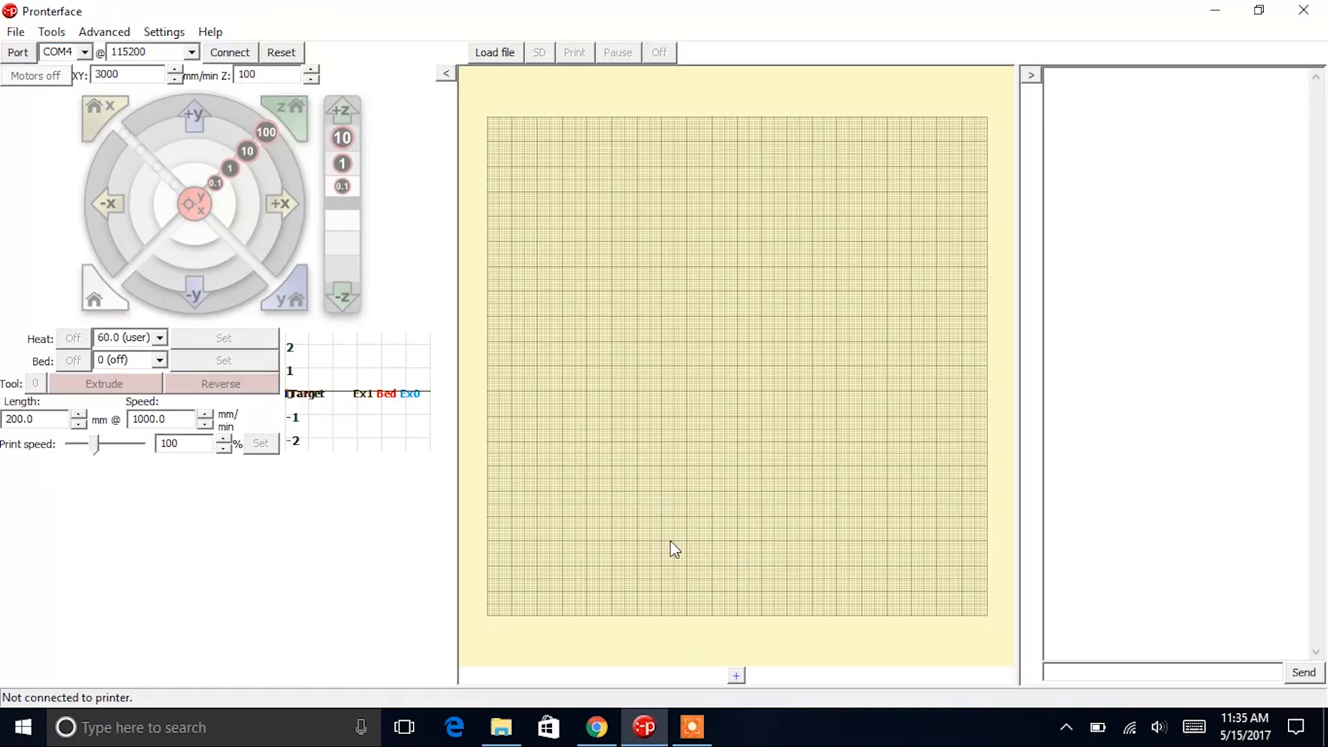
mouse_move(801, 631)
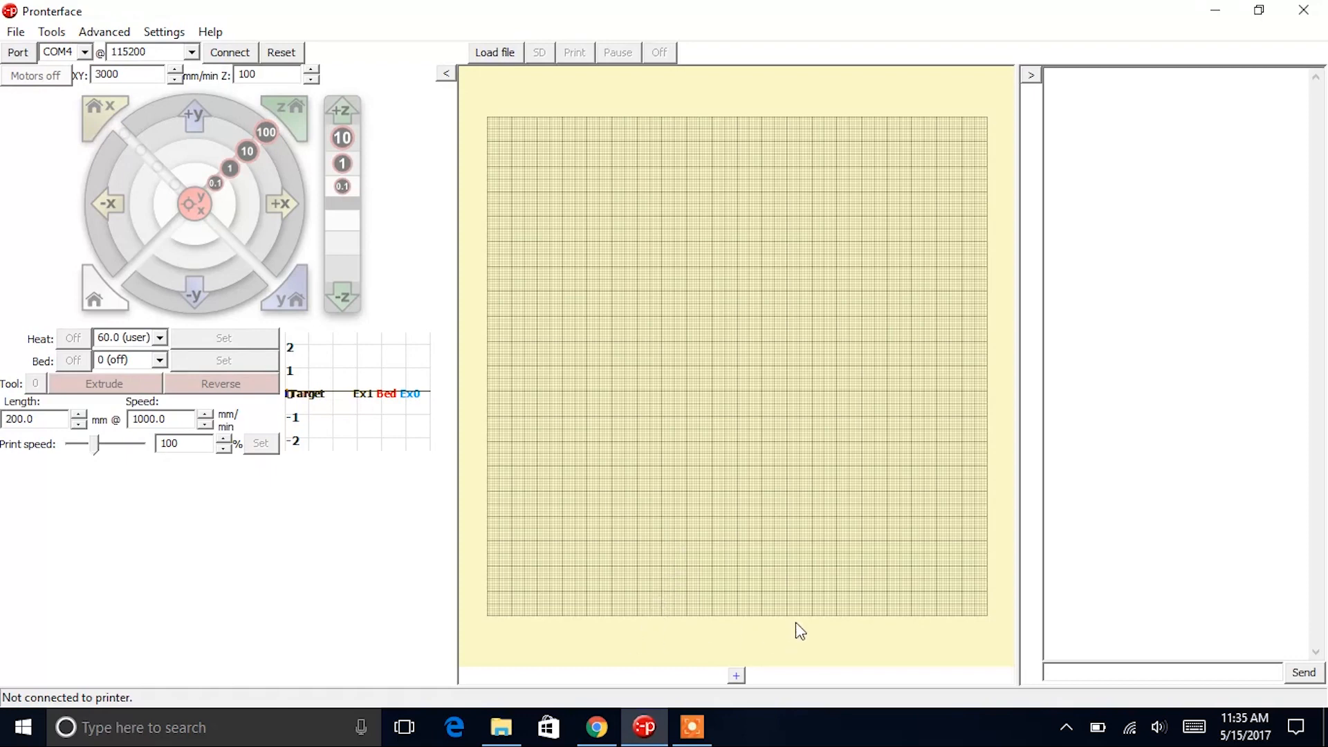
mouse_move(802, 650)
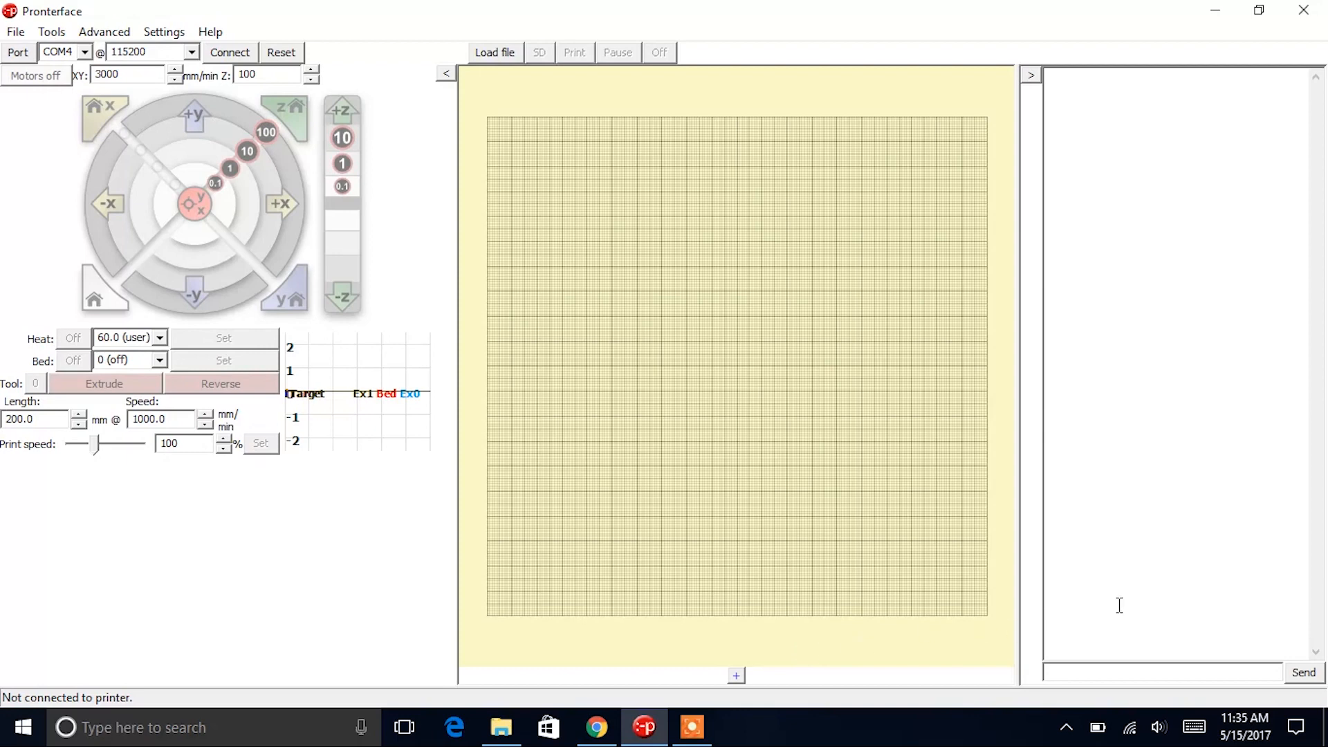
mouse_move(1137, 601)
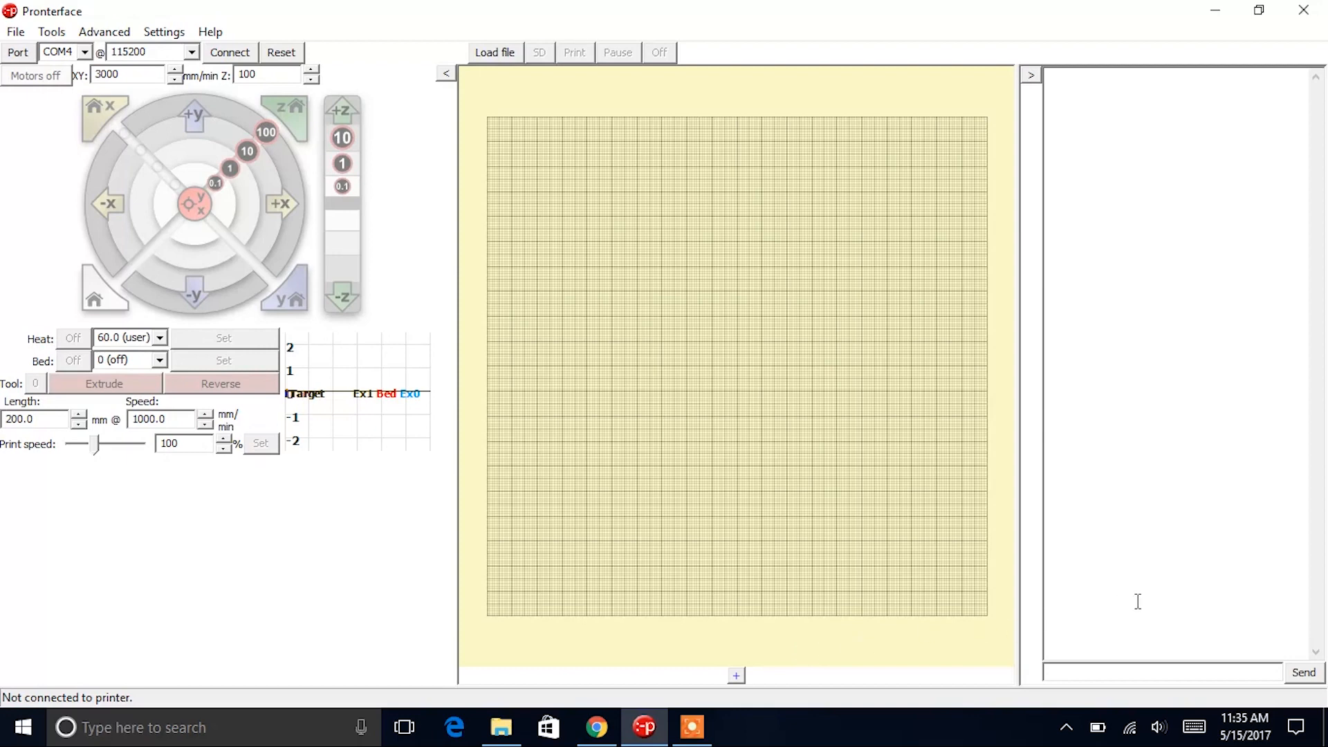
mouse_move(1160, 673)
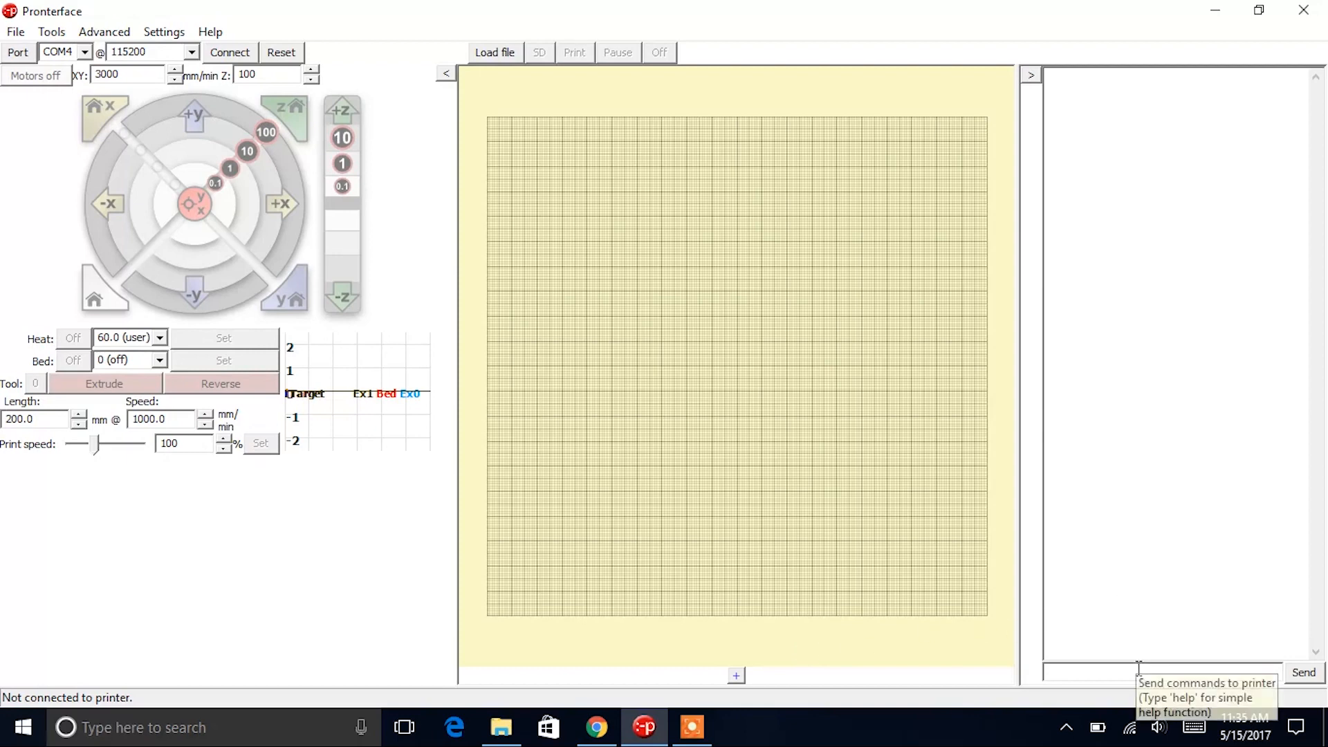
mouse_move(1156, 583)
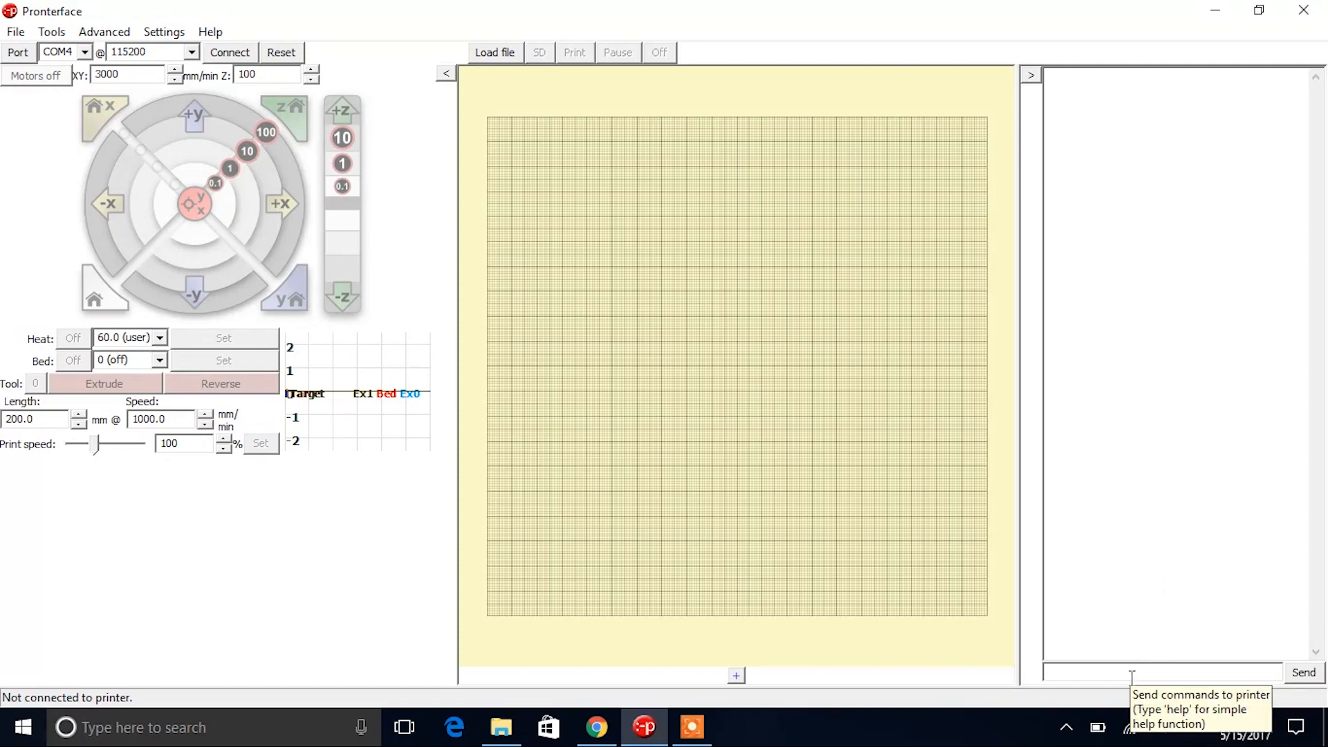
mouse_move(1147, 554)
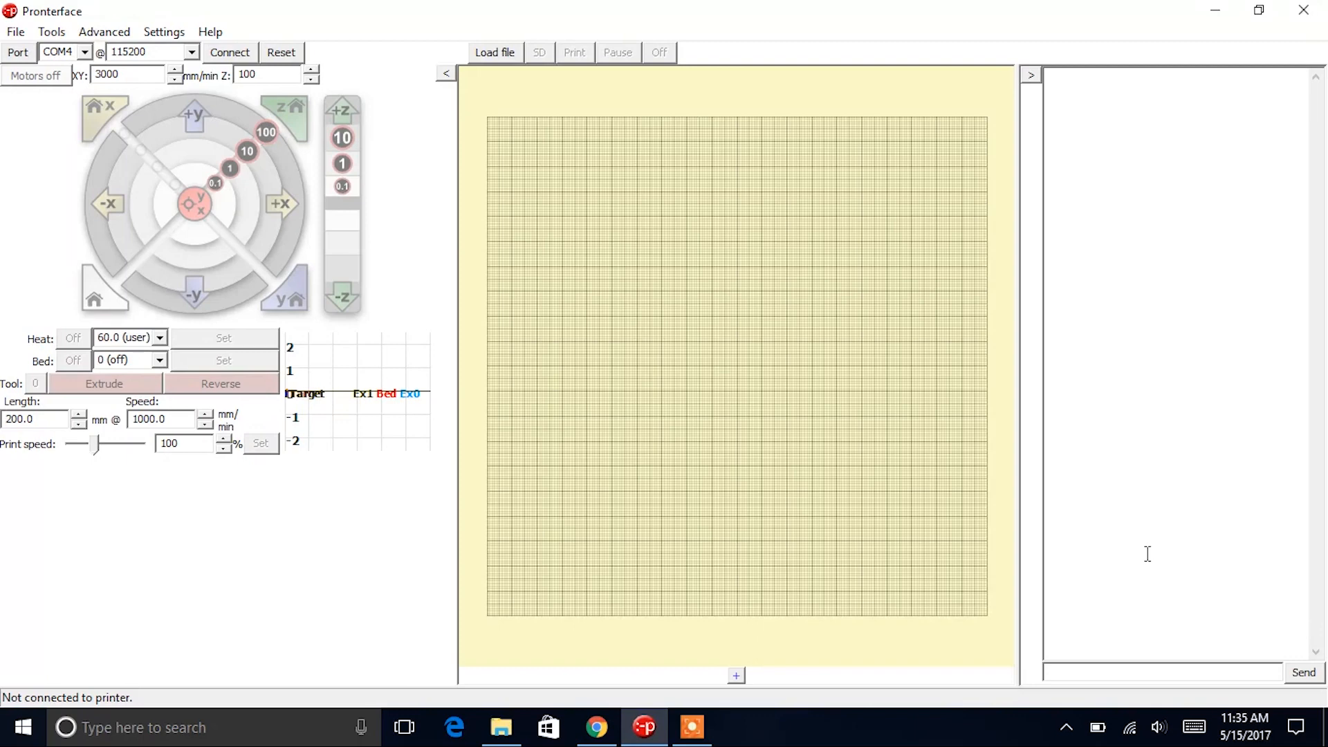
mouse_move(833, 659)
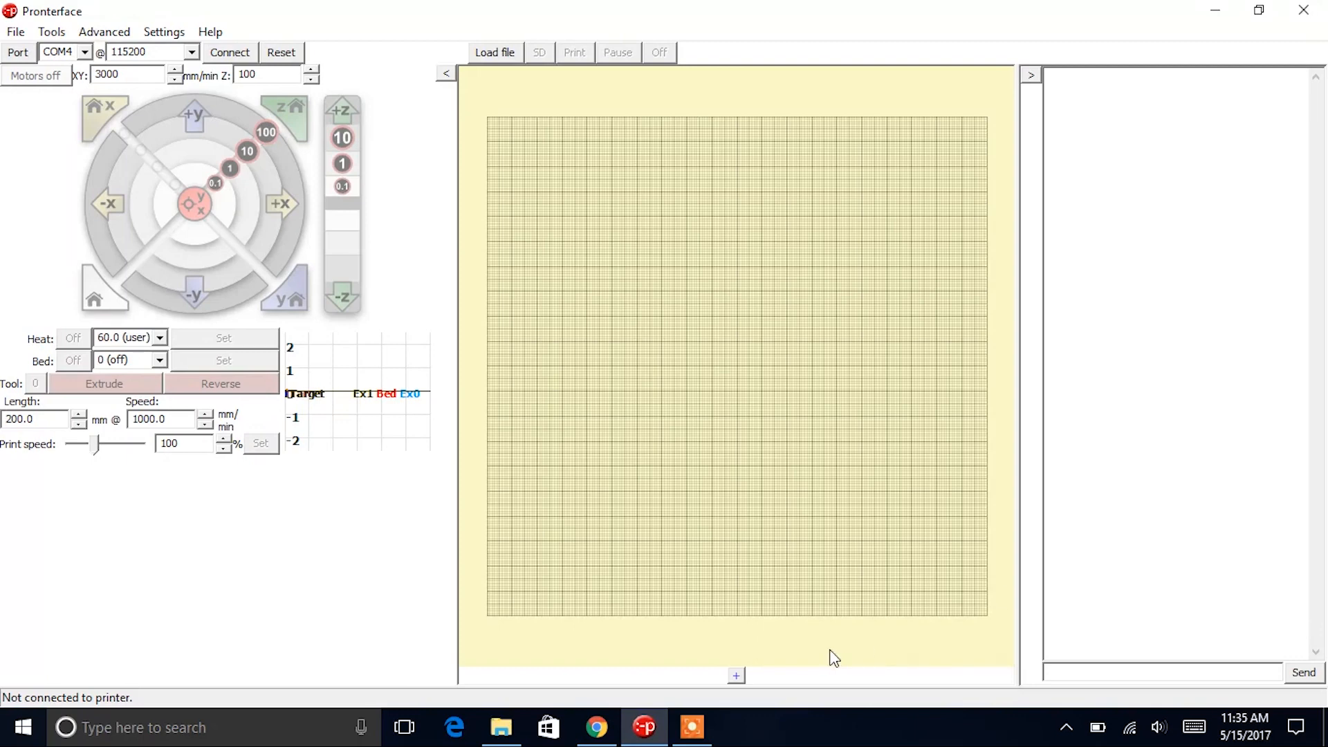
mouse_move(760, 673)
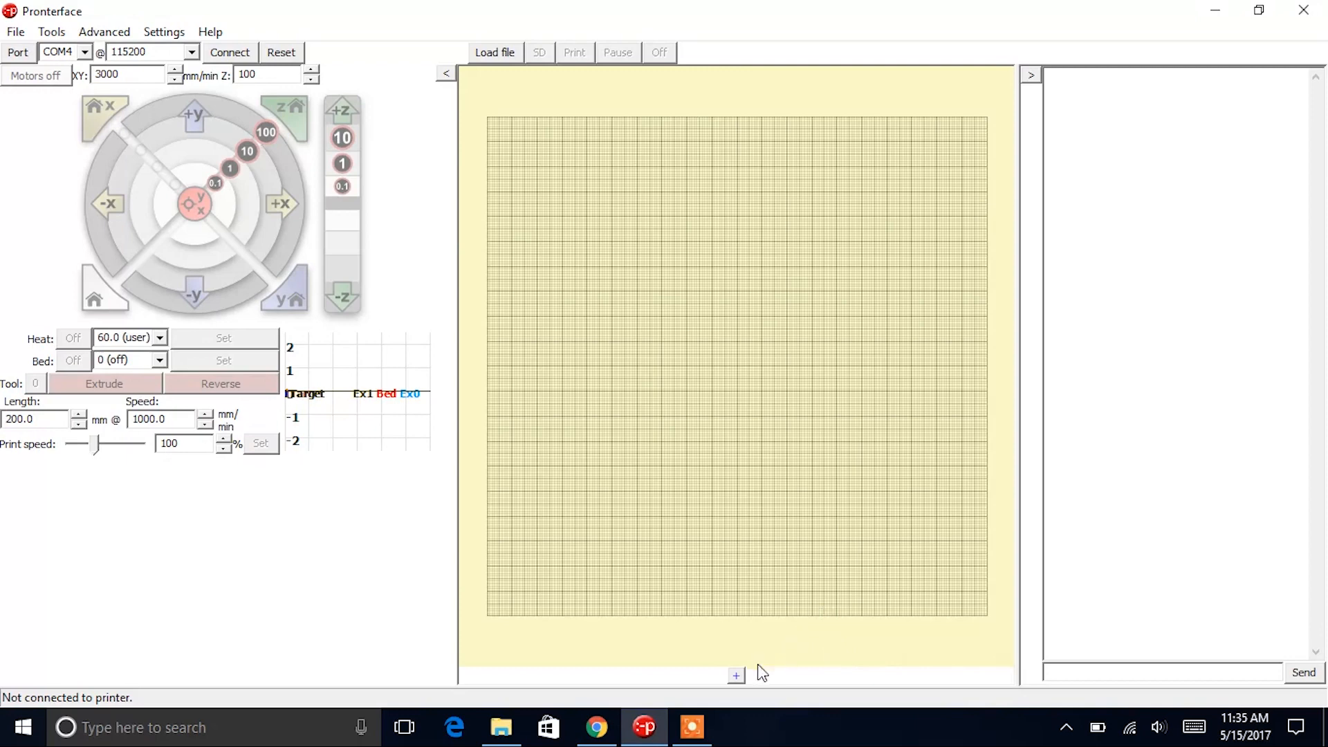
Step: Add a custom button 'Set Home' sending G92 X25 Y25 Z0 with color #cccccc
click(734, 675)
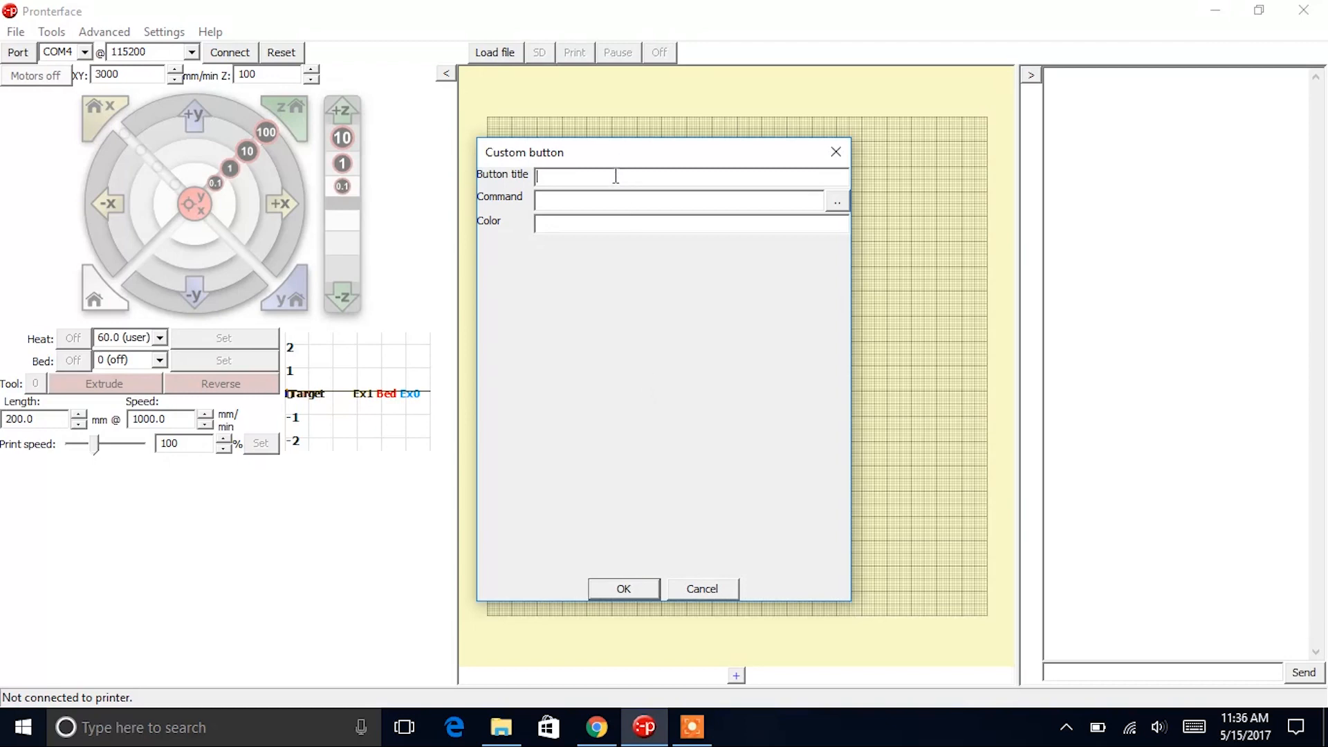
text(Set Home)
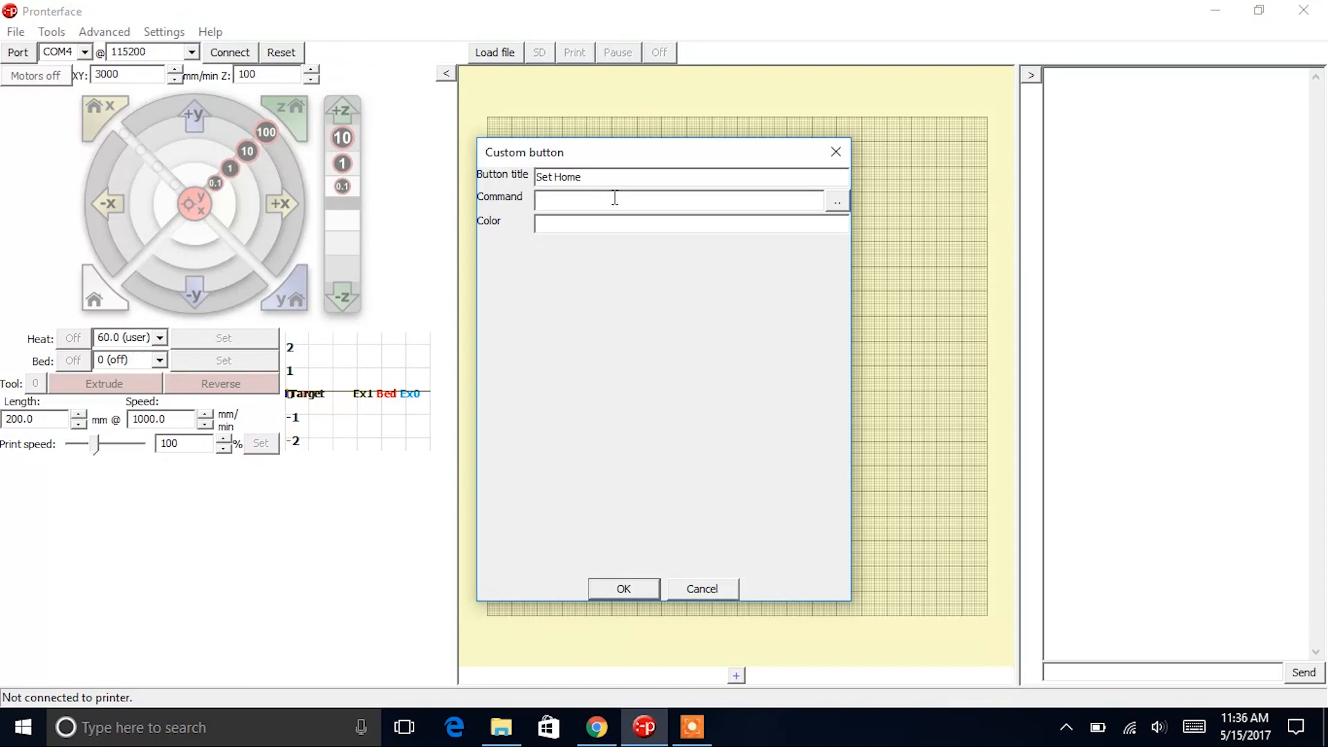
text(G)
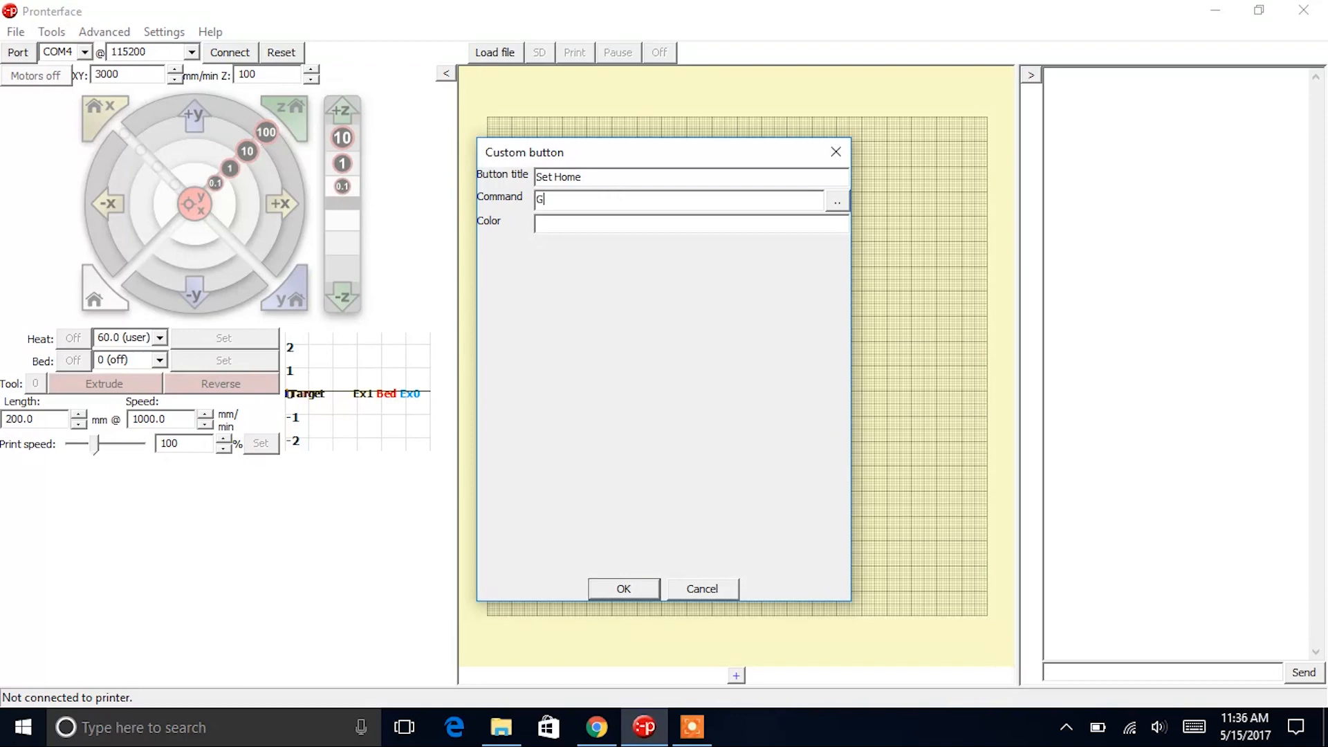
text(92 X)
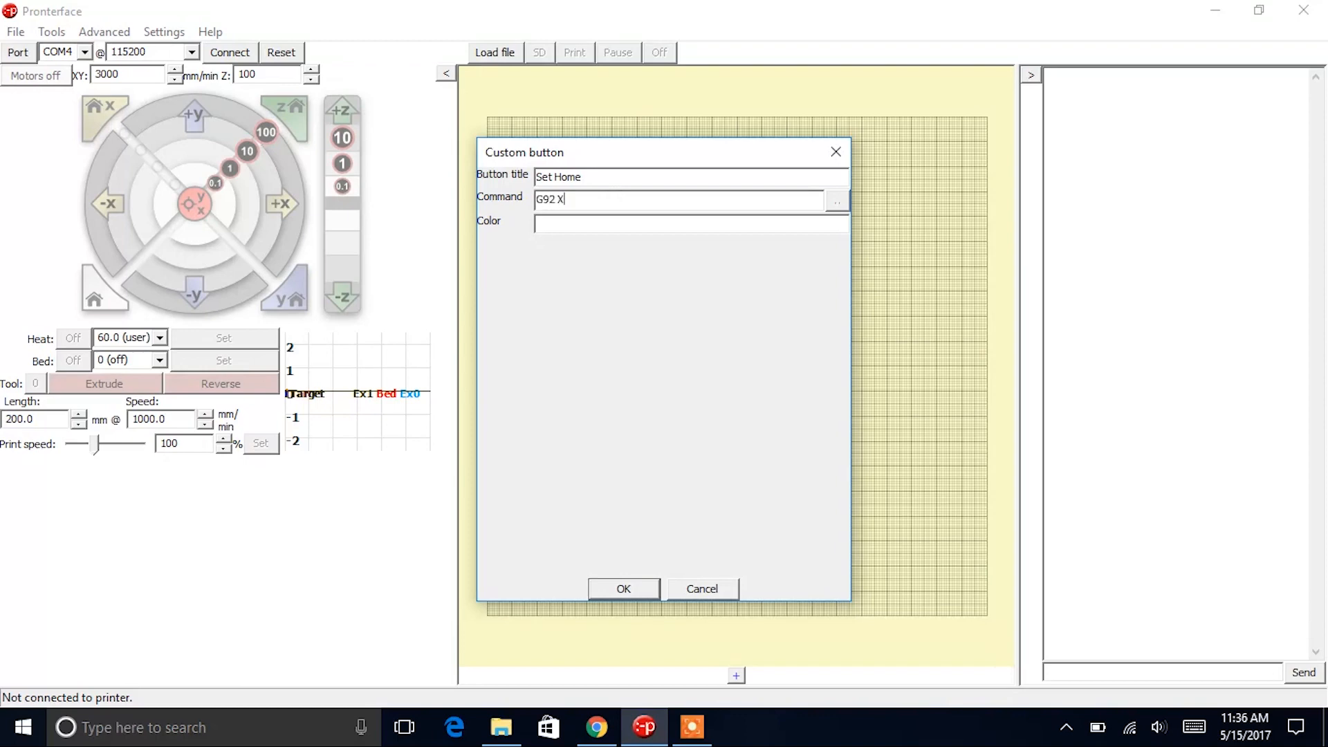
text(25 Y25)
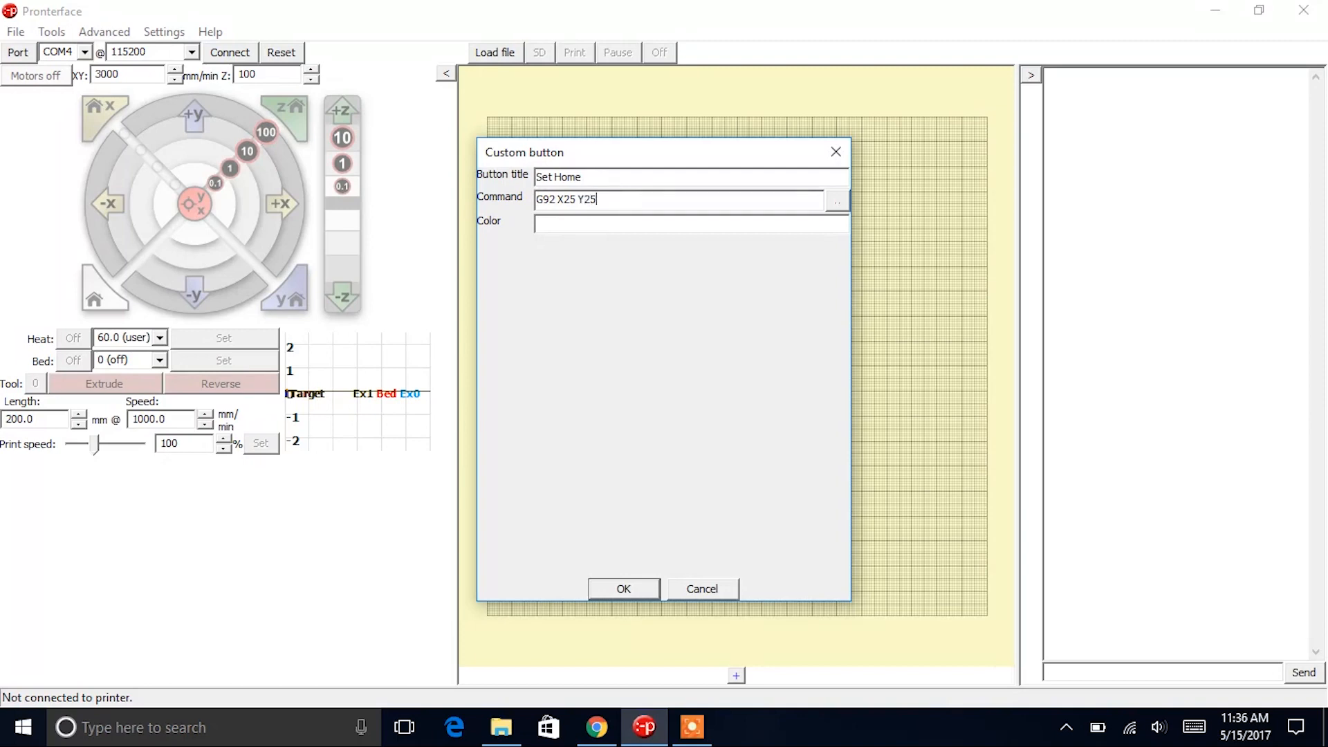
text(Z0)
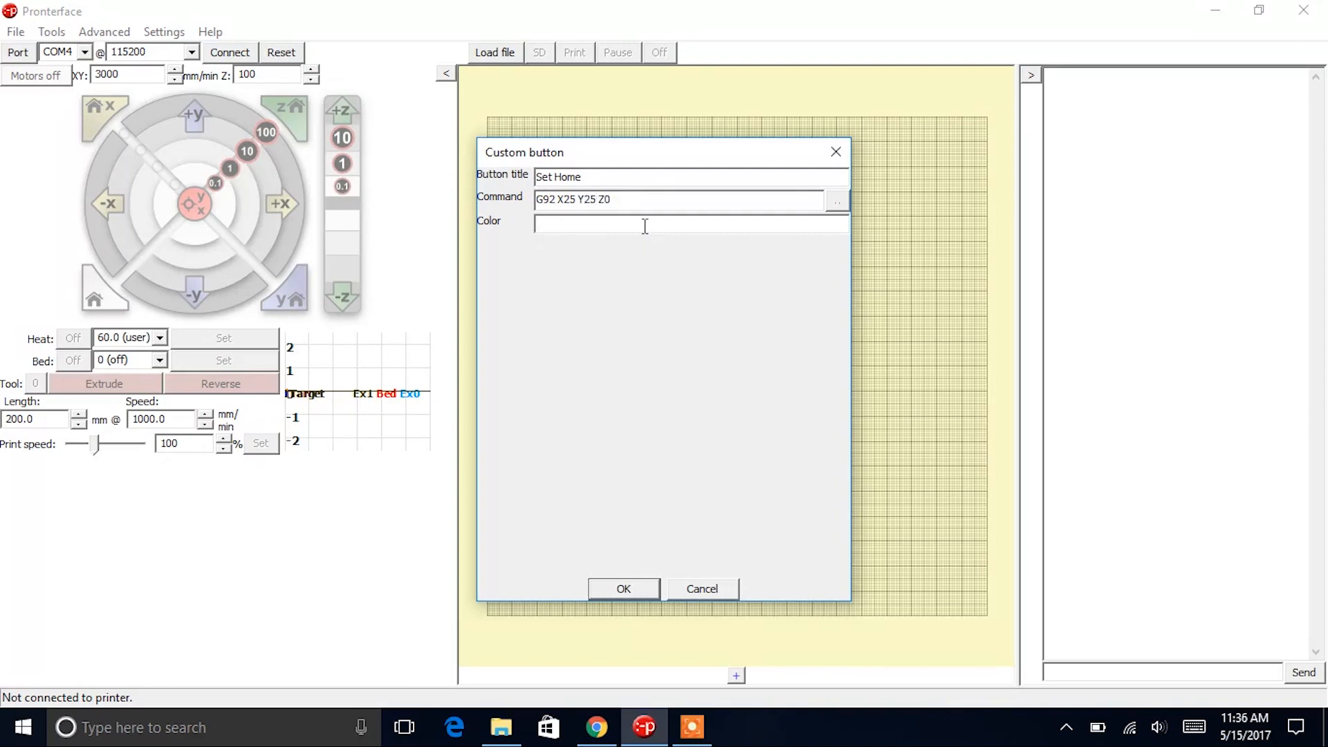
text(#ccc)
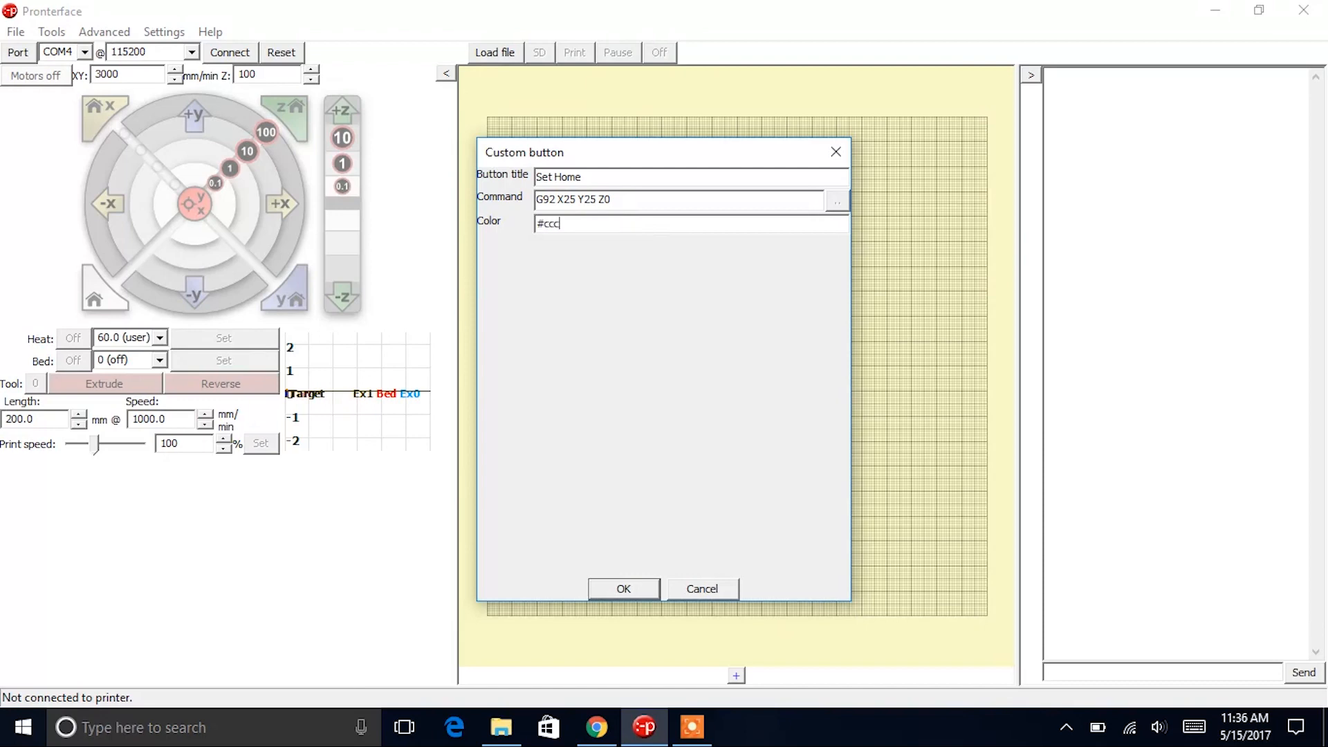
text(ccc)
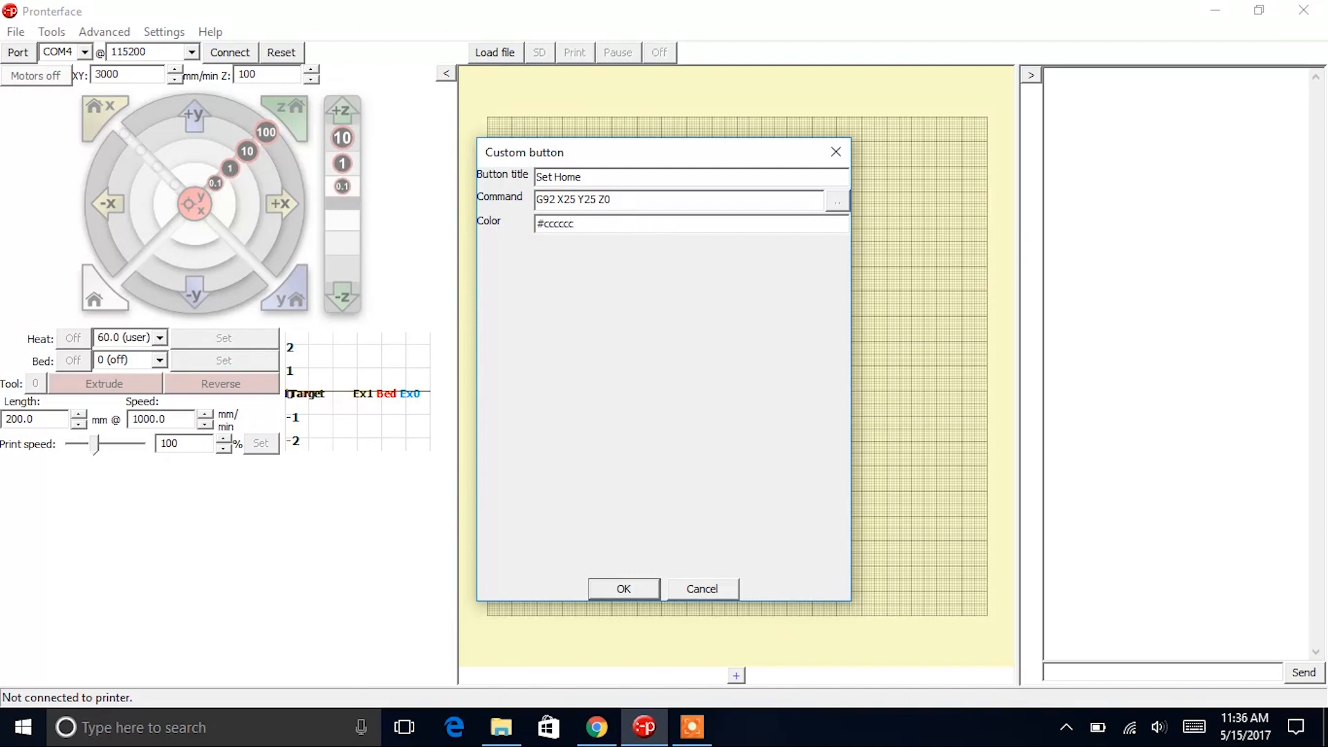
click(624, 589)
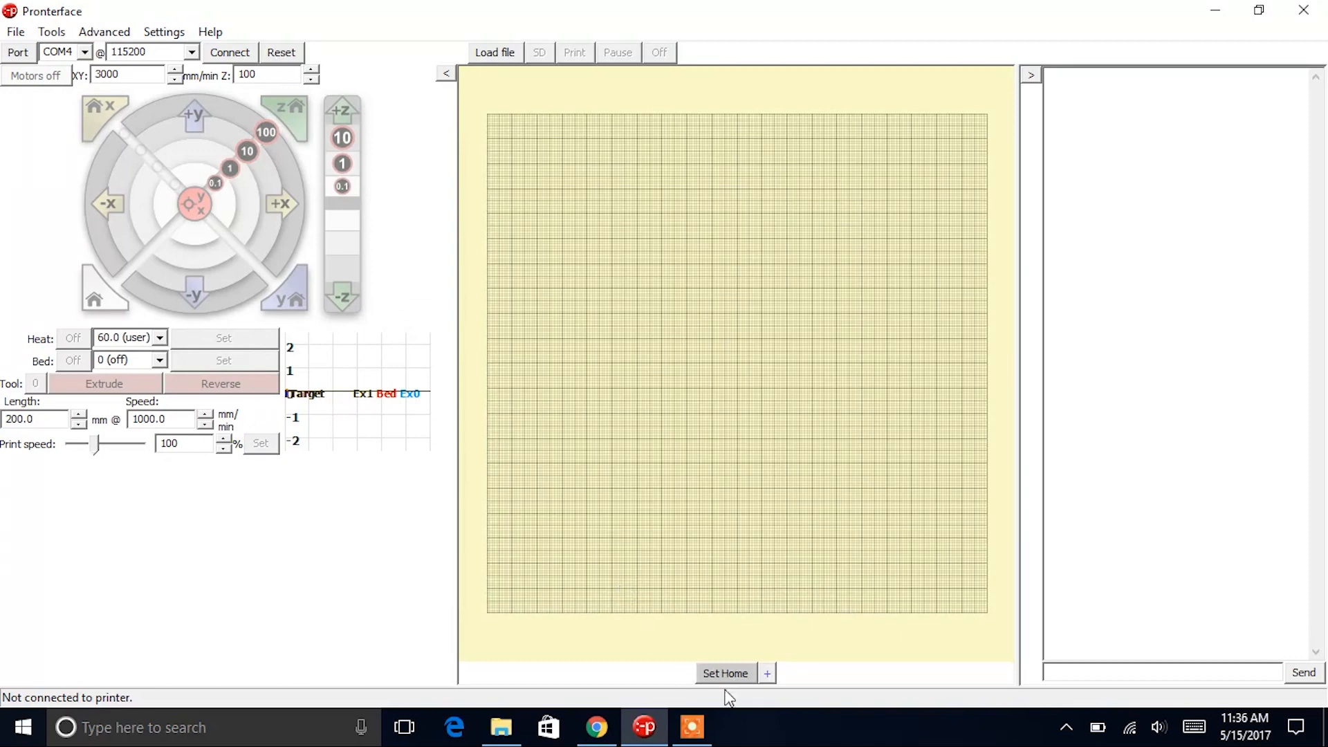
mouse_move(806, 650)
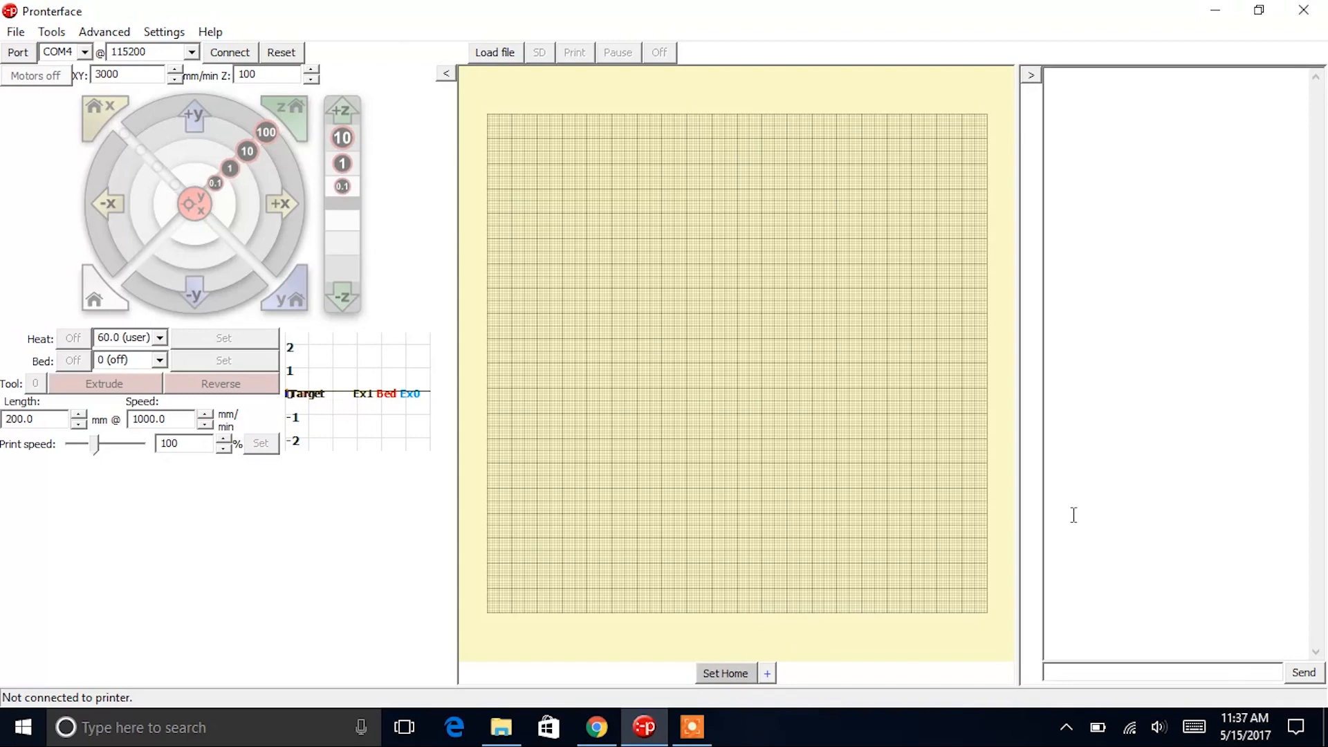
click(765, 673)
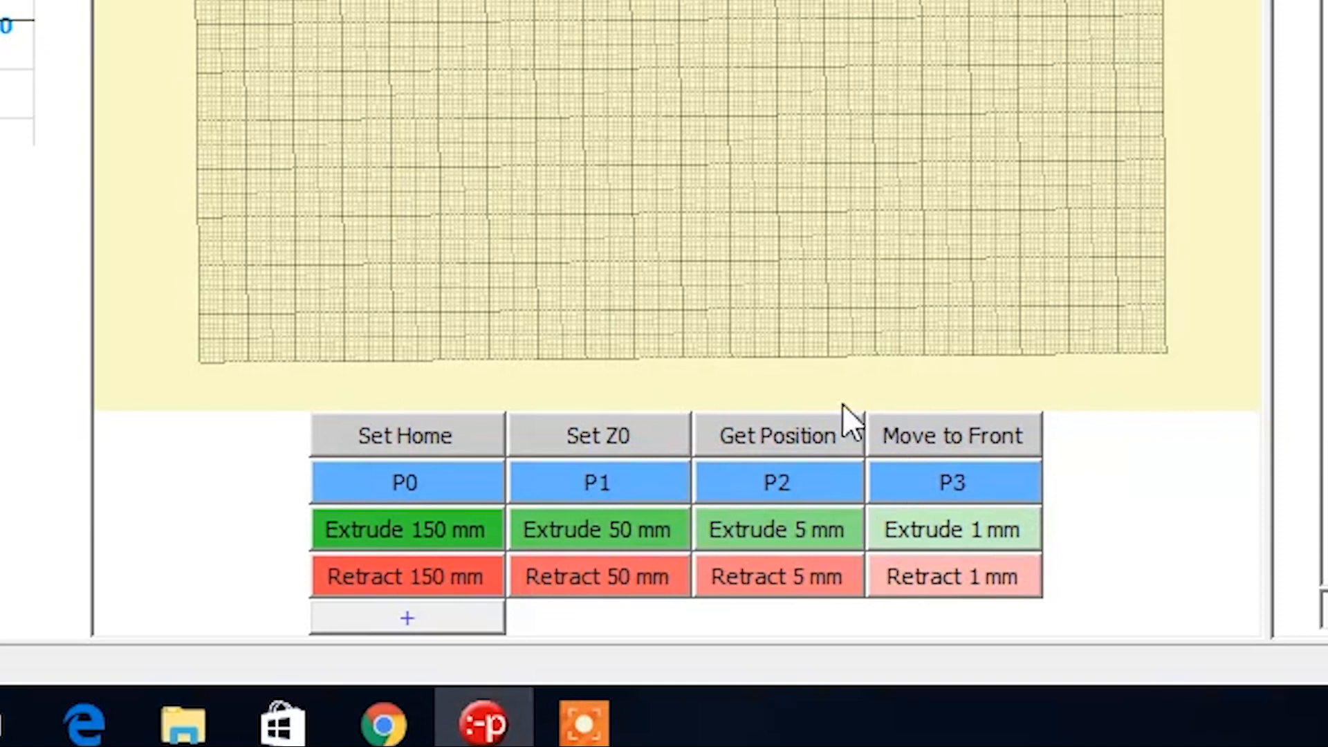
mouse_move(1206, 376)
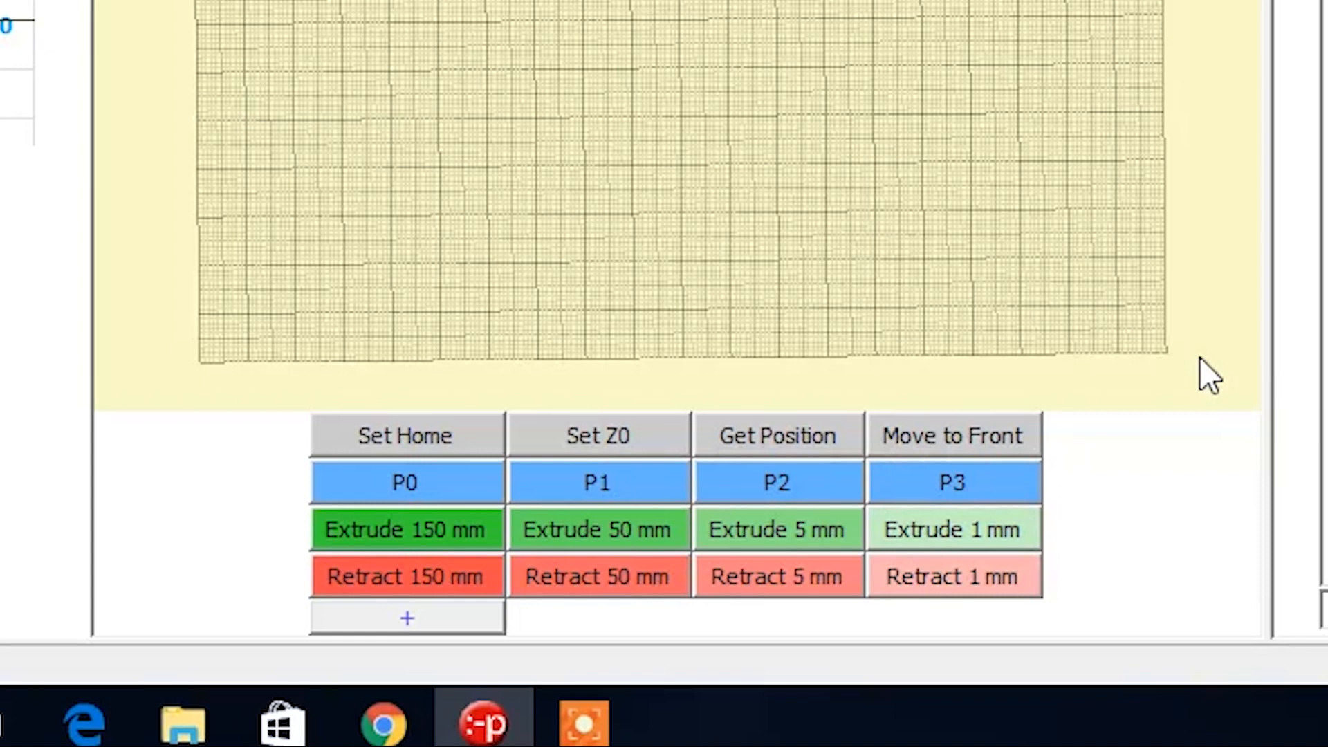
mouse_move(1198, 440)
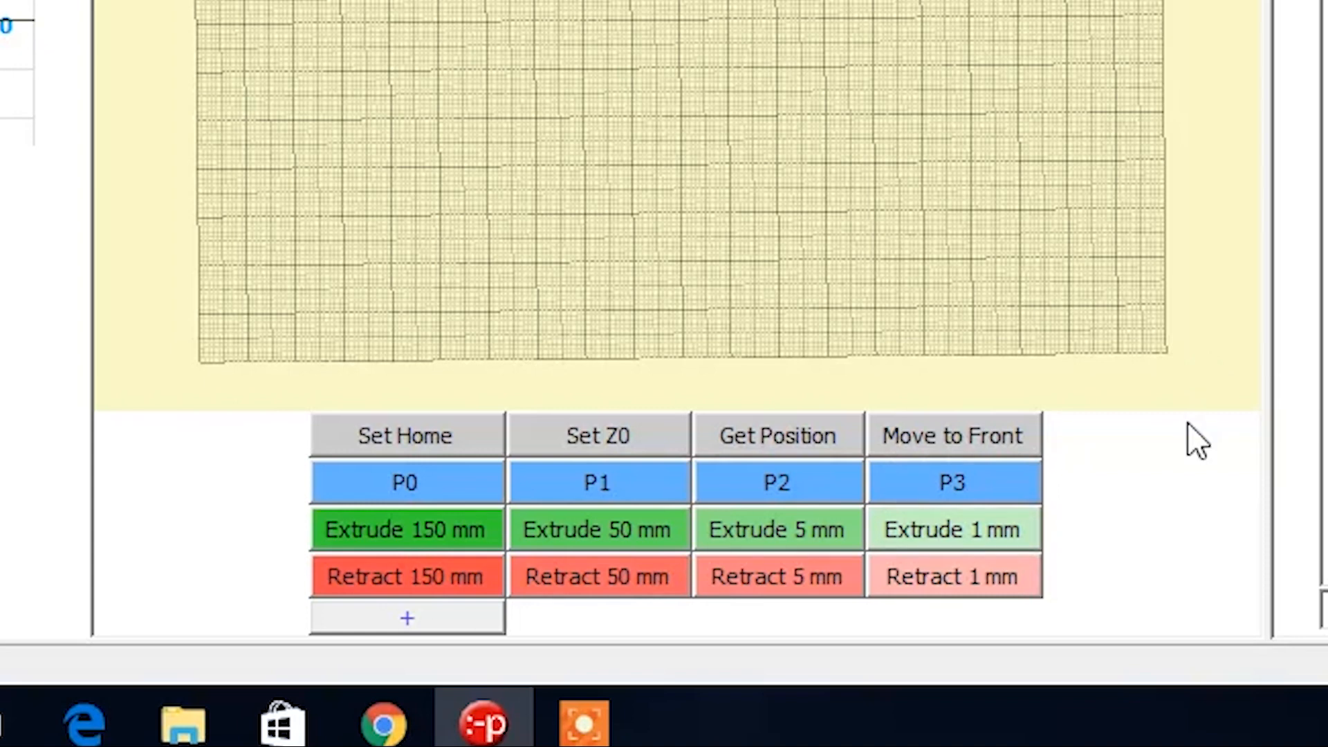